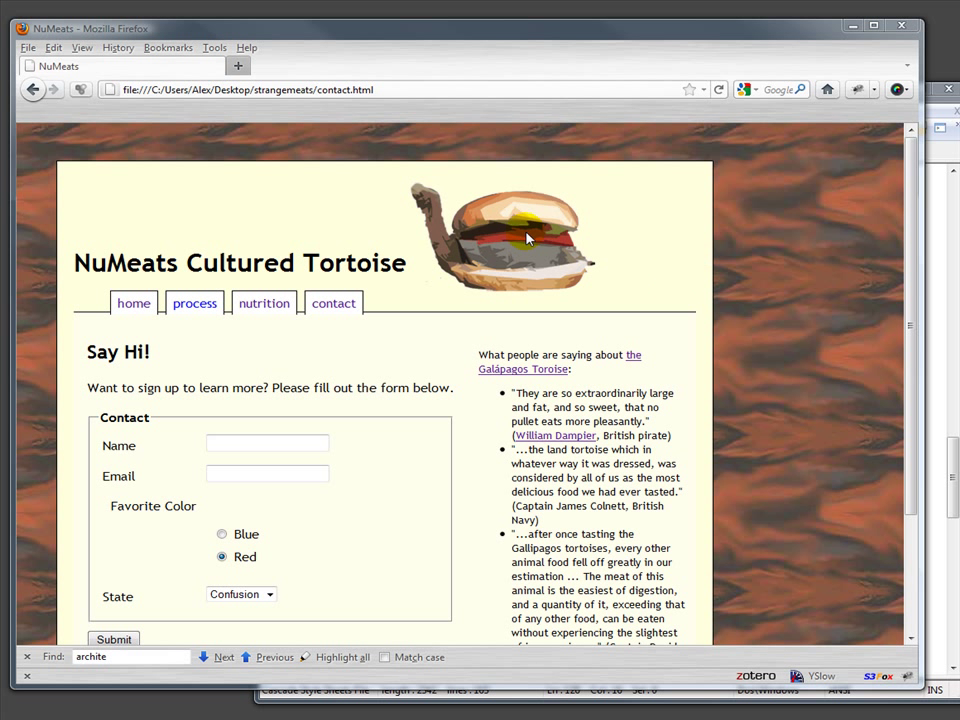
mouse_move(311, 331)
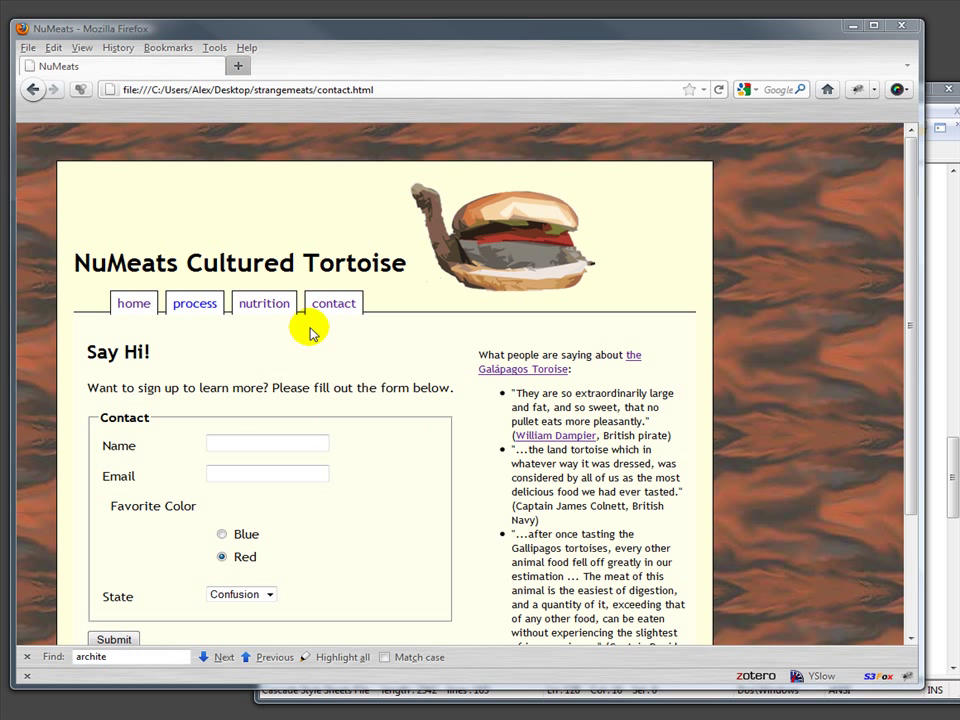
mouse_move(447, 302)
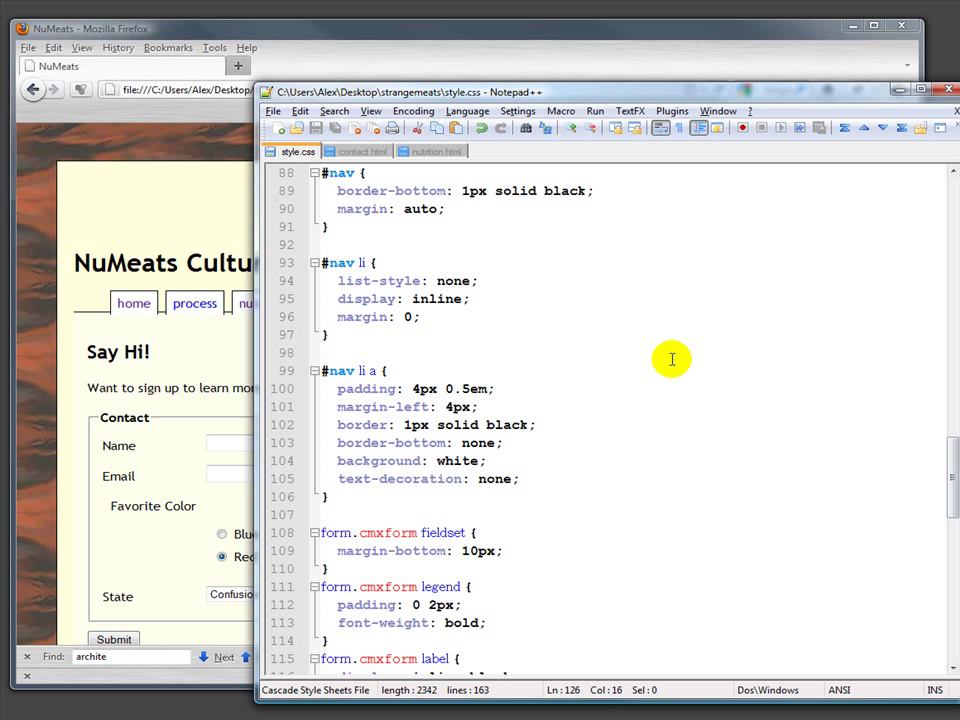
Switch to the contact.html source tab to edit its style.css link line.
click(358, 151)
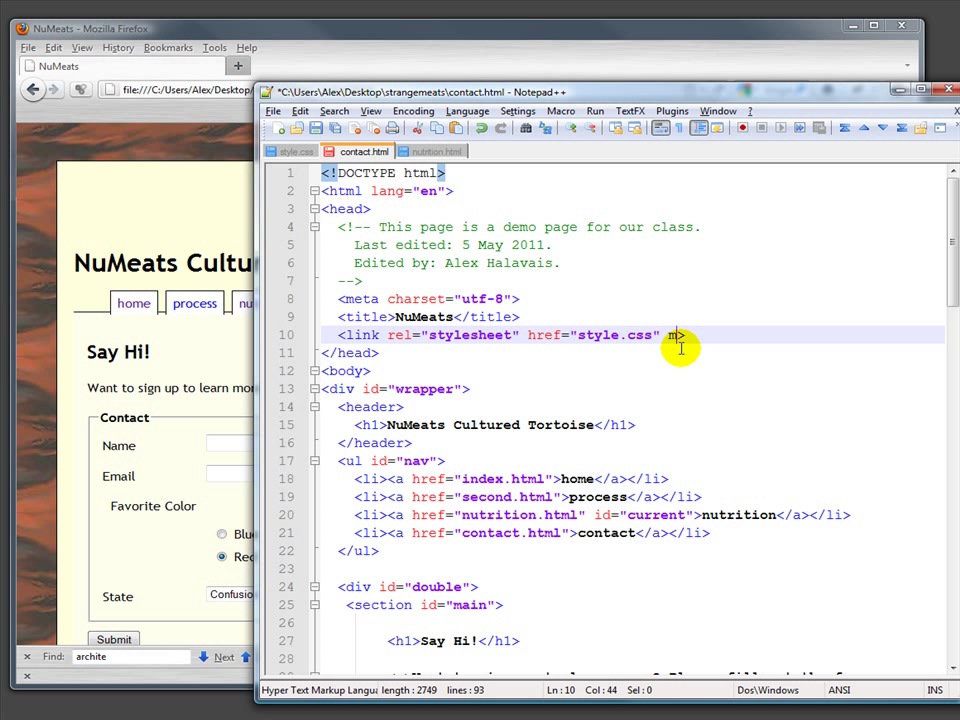
Give the style.css link media="screen" and add a print.css stylesheet link with media="print".
text(edia="s)
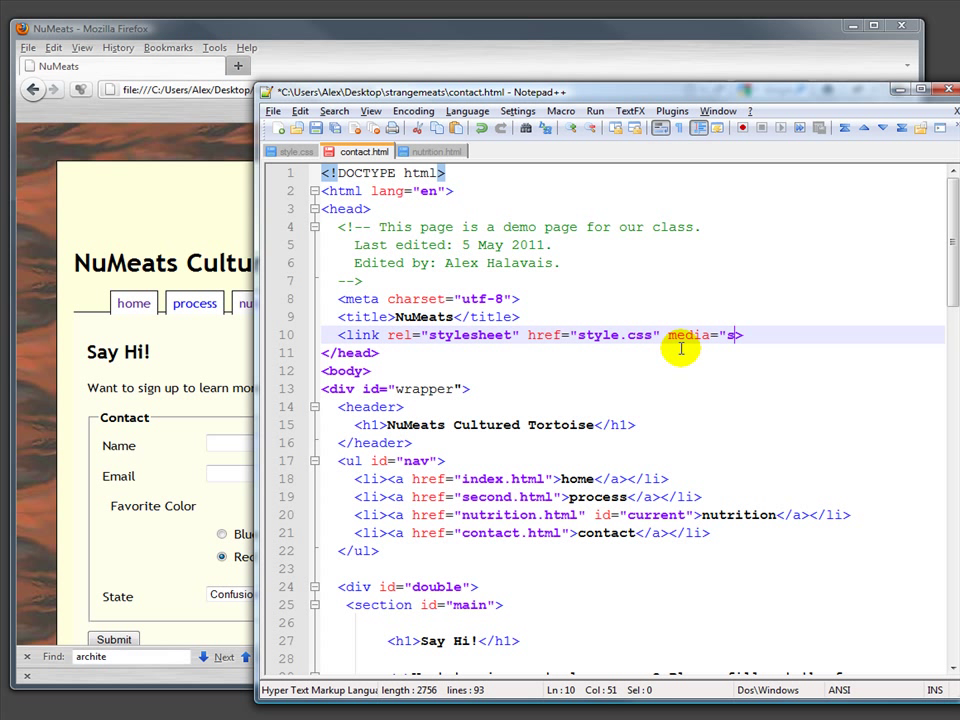
text(creen">)
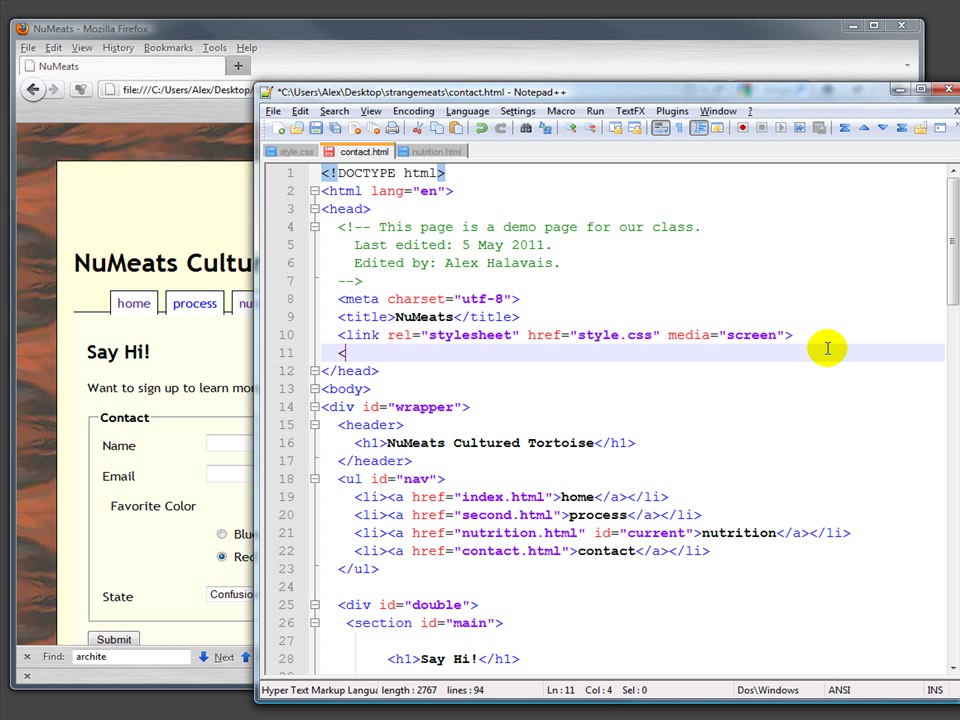
text(link rel)
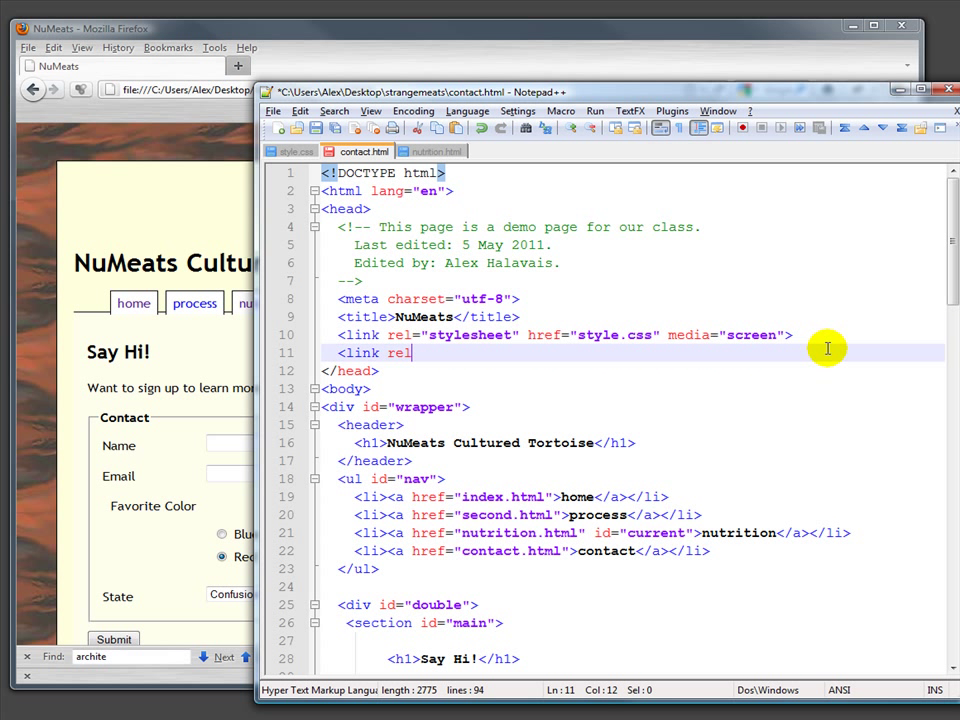
text(="styl")
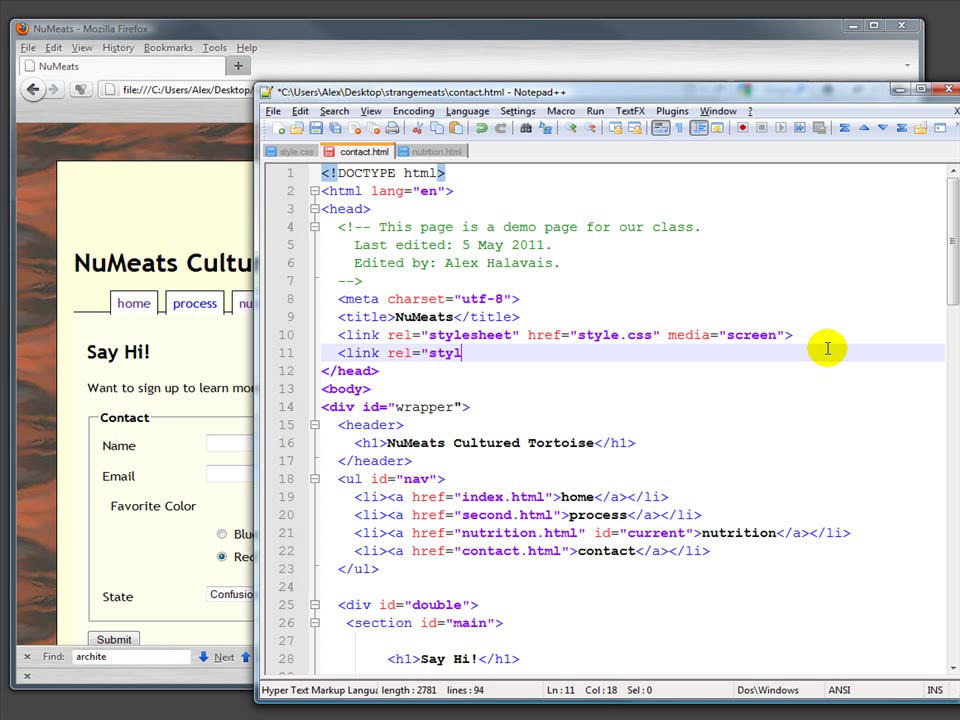
text(esheet")
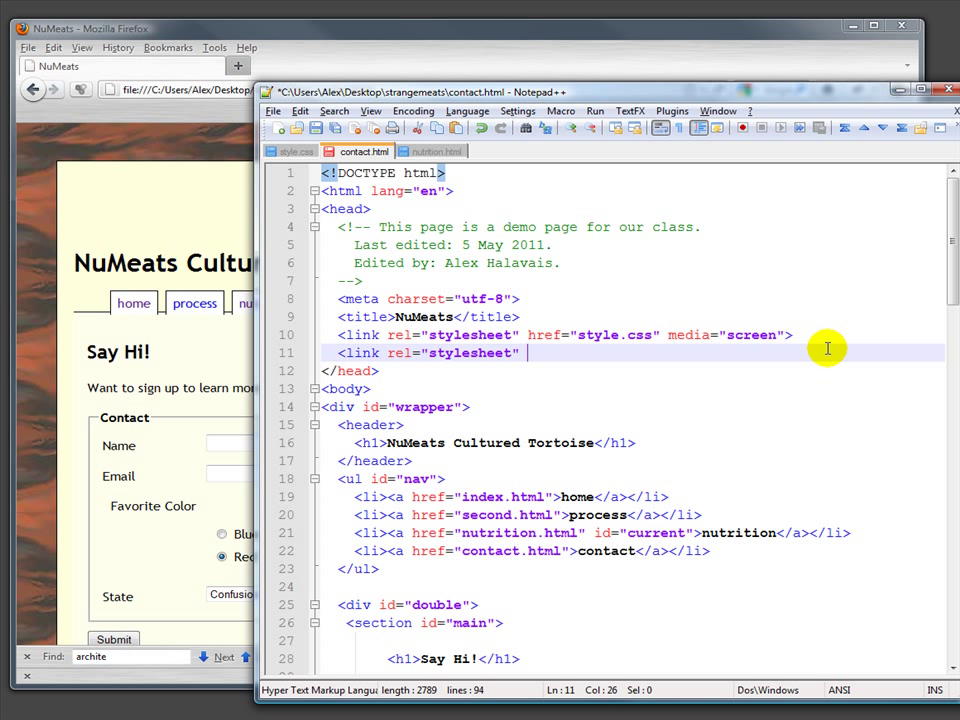
text(href="pri)
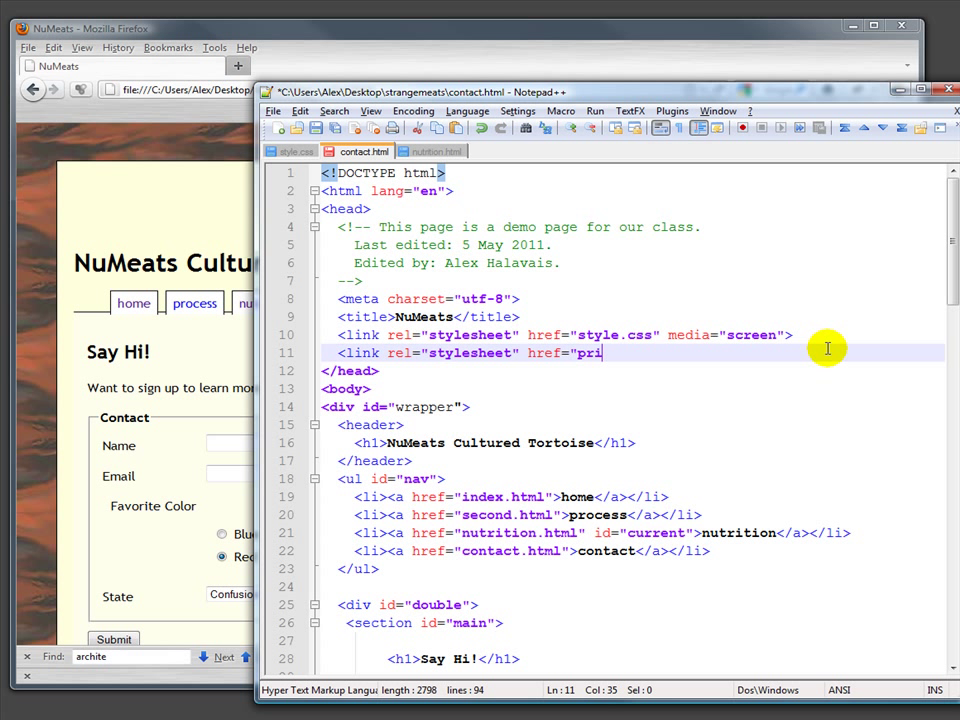
text(nt.css")
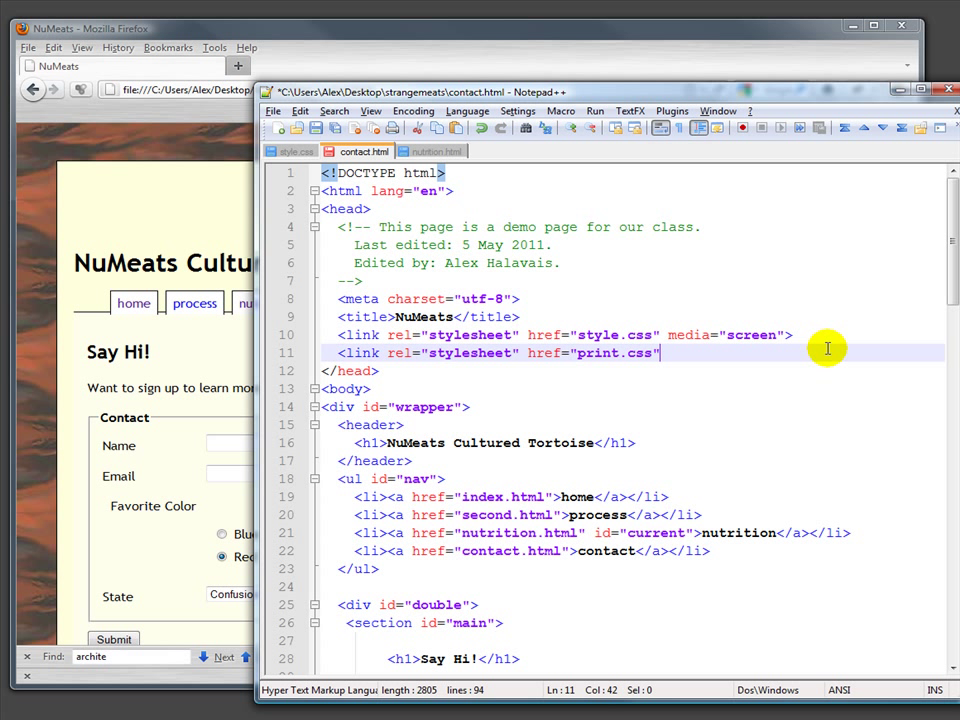
text(media=)
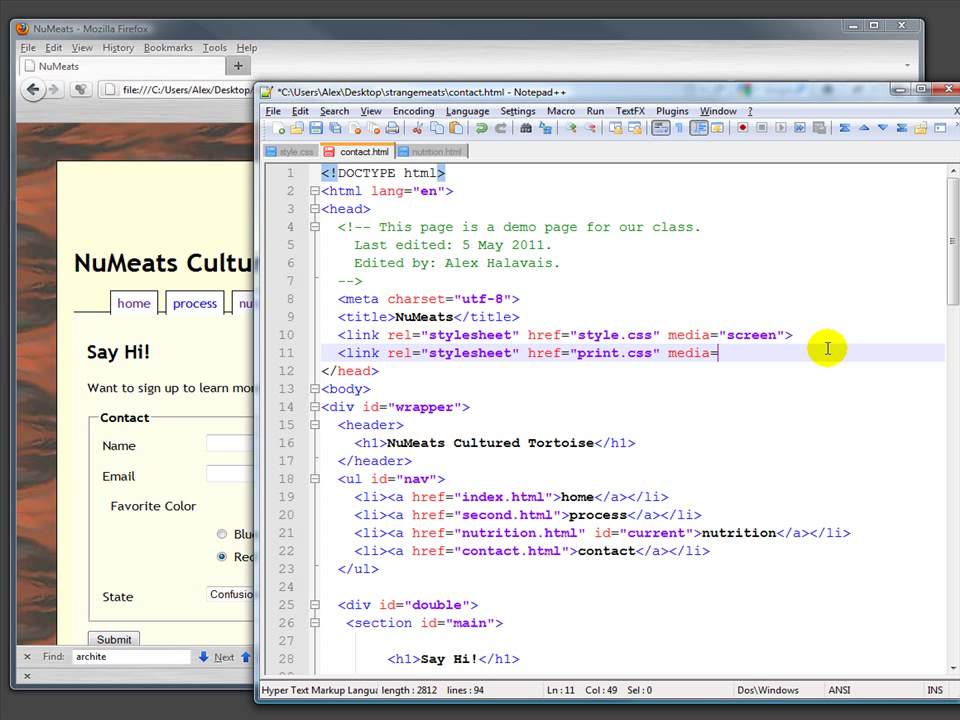
text("print)
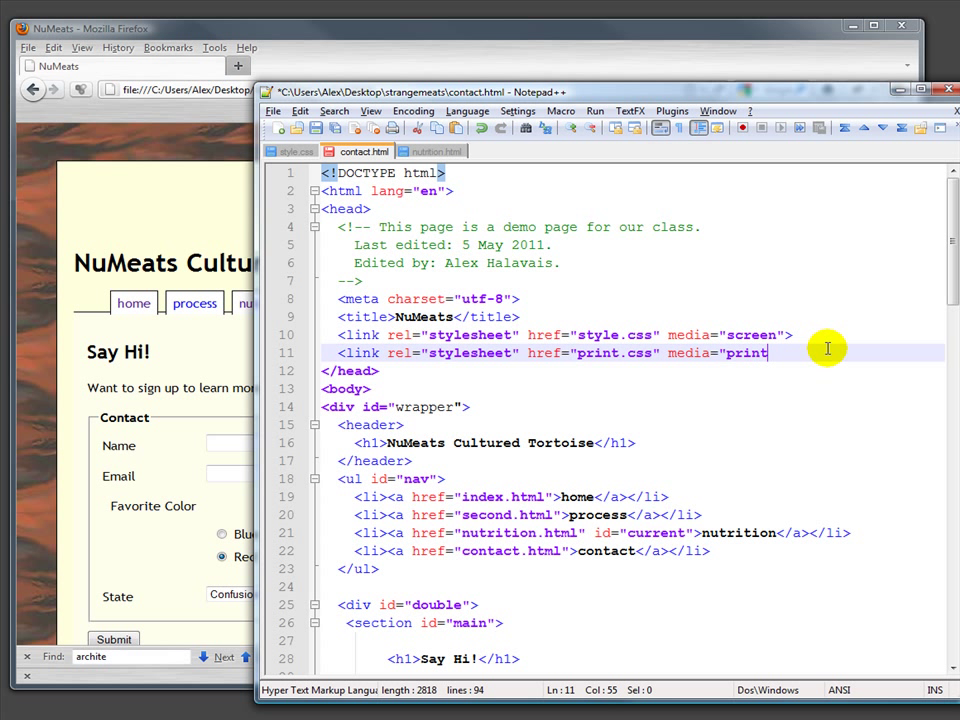
text(">)
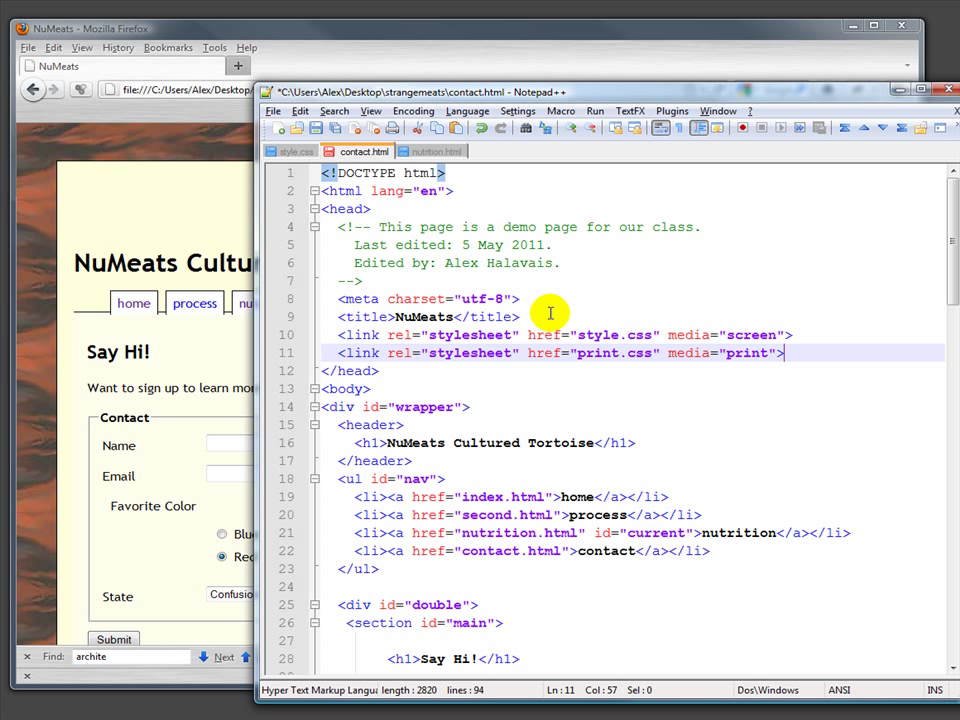
mouse_move(40, 353)
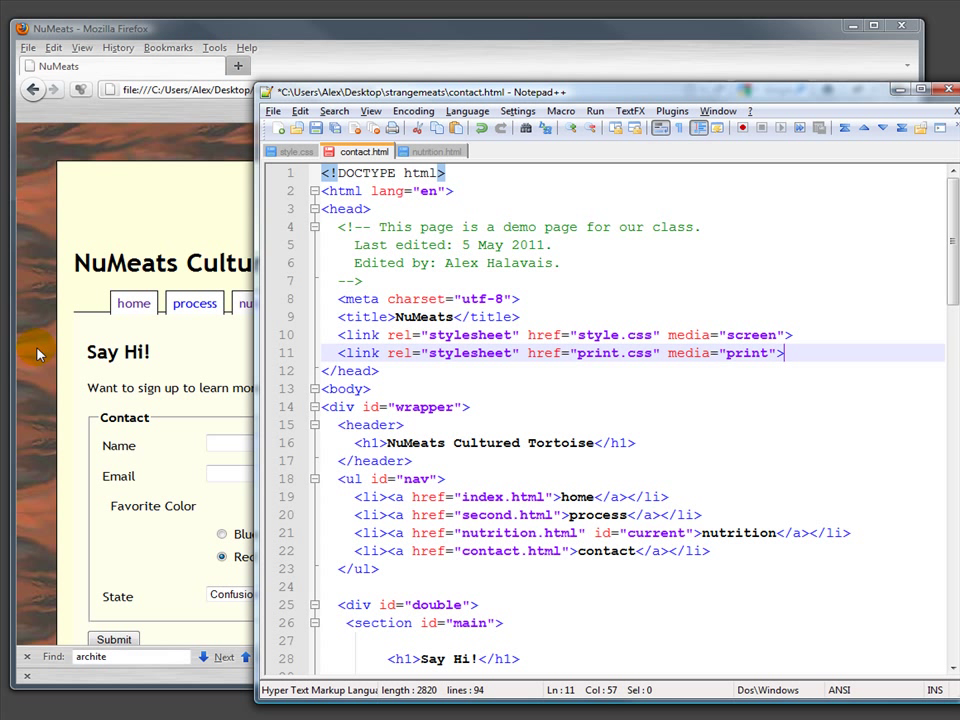
mouse_move(33, 282)
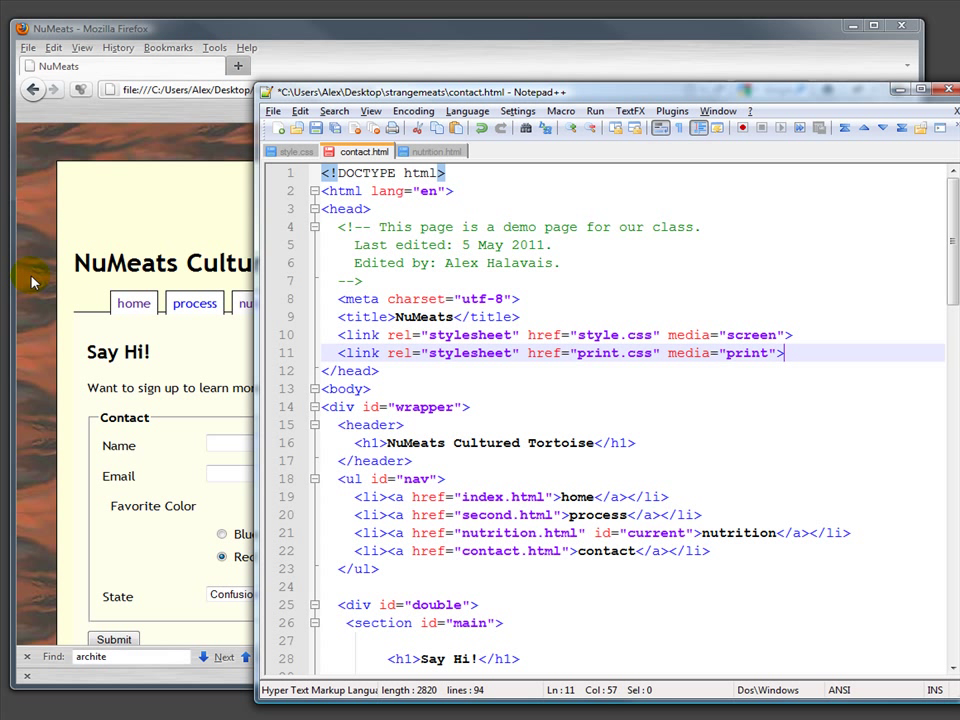
mouse_move(222, 309)
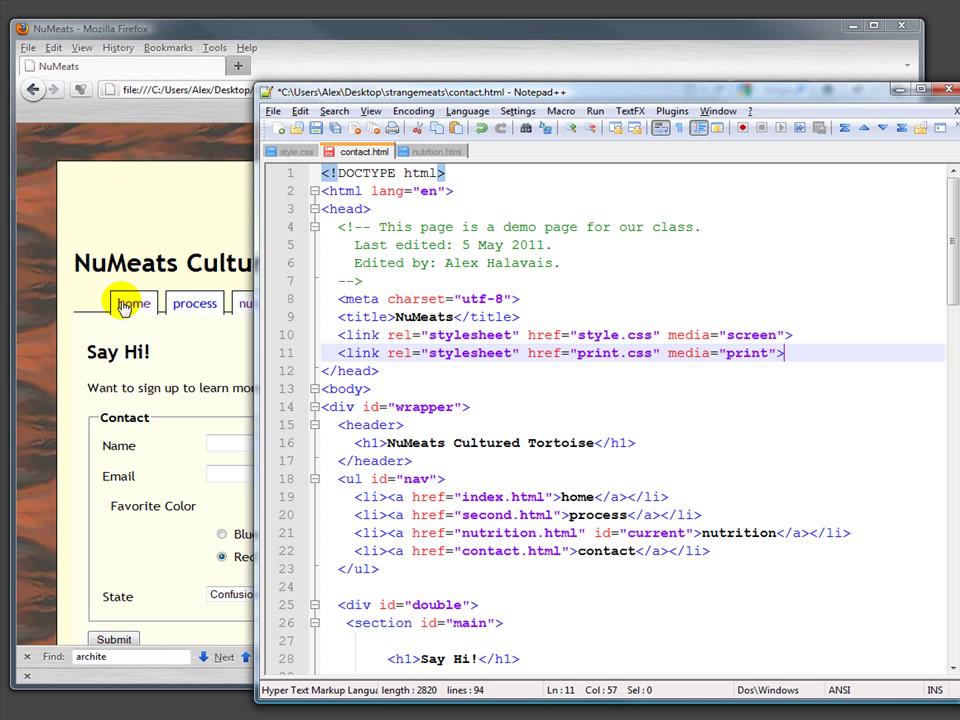
mouse_move(133, 500)
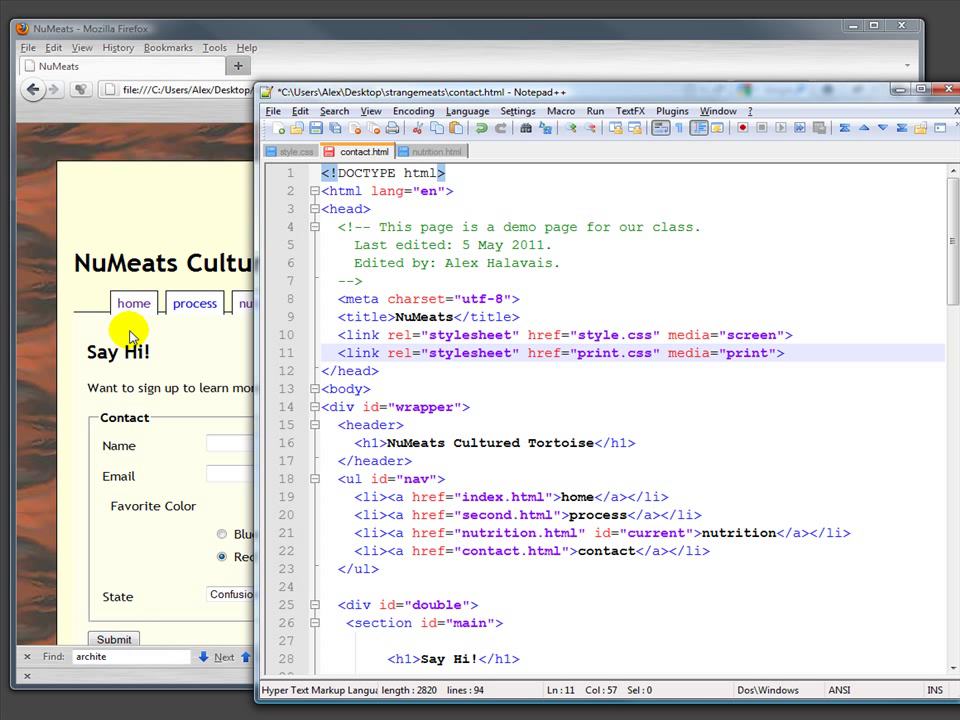
mouse_move(82, 370)
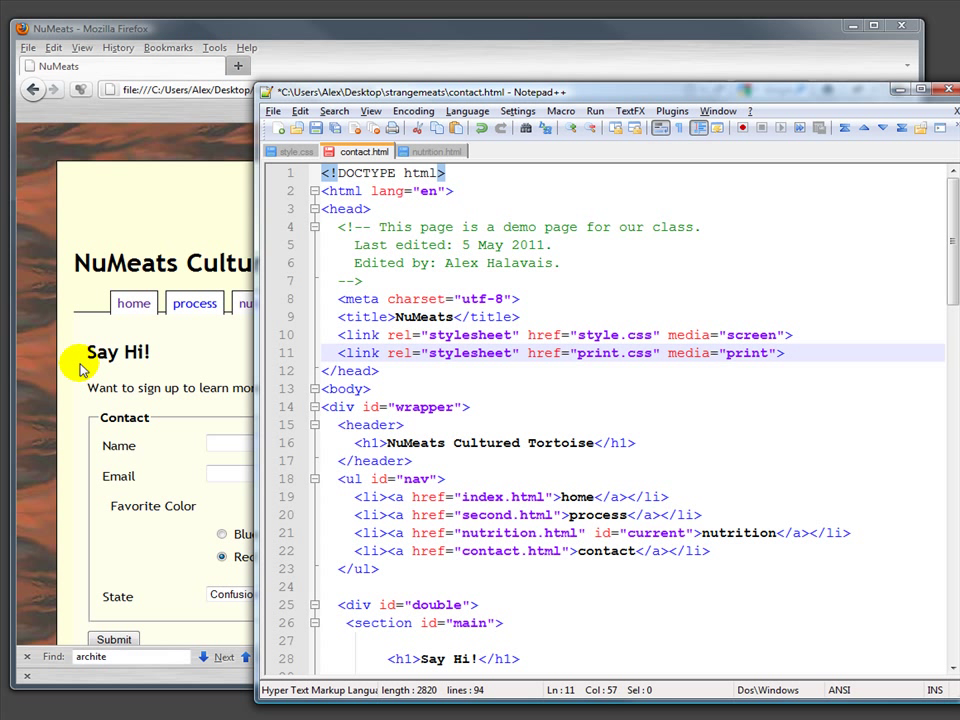
mouse_move(103, 387)
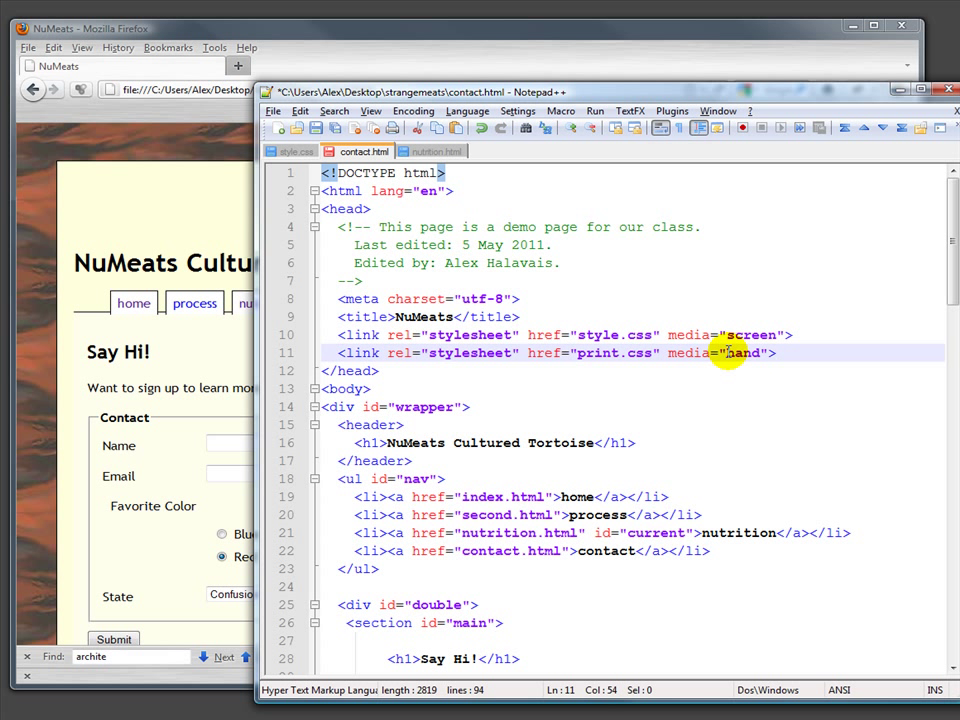
Change the print.css link's media value to tv, then select it and retype print.
key(BackSpace)
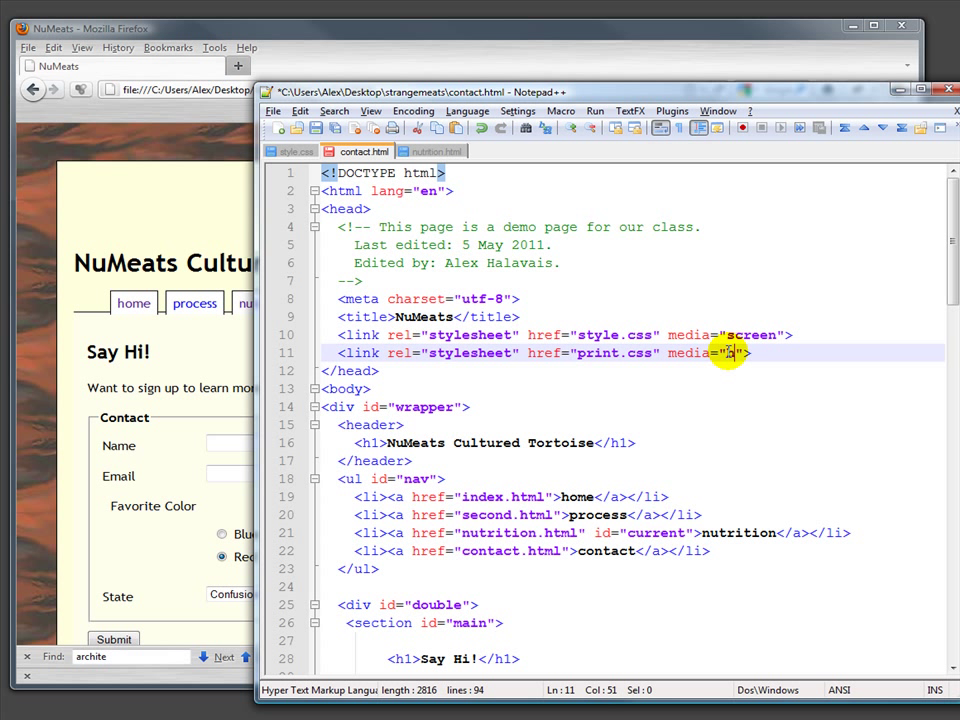
text(v)
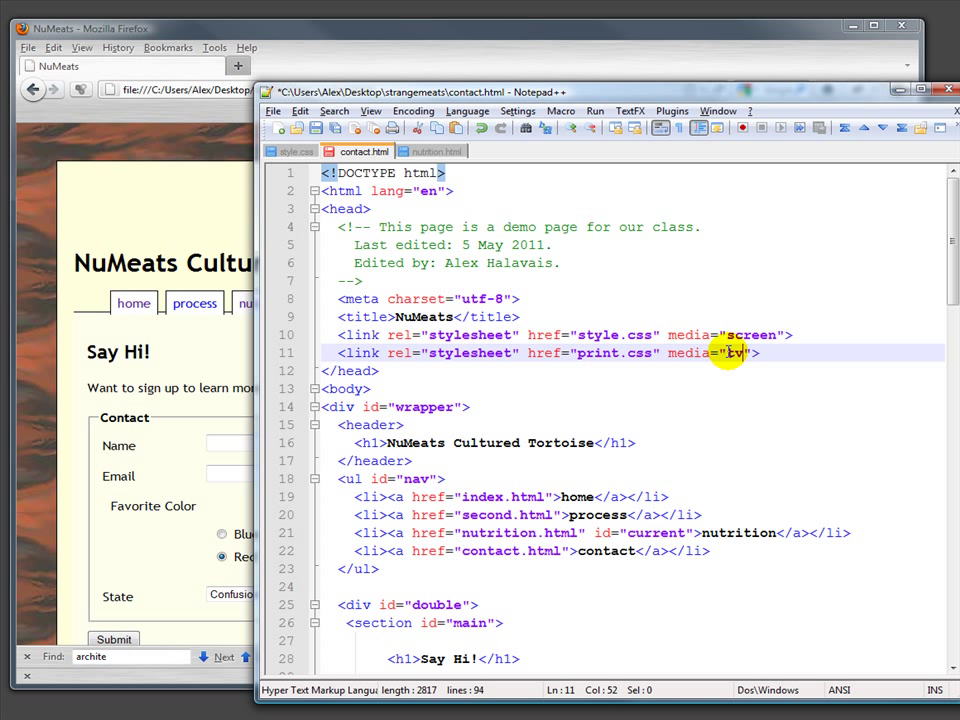
double_click(735, 352)
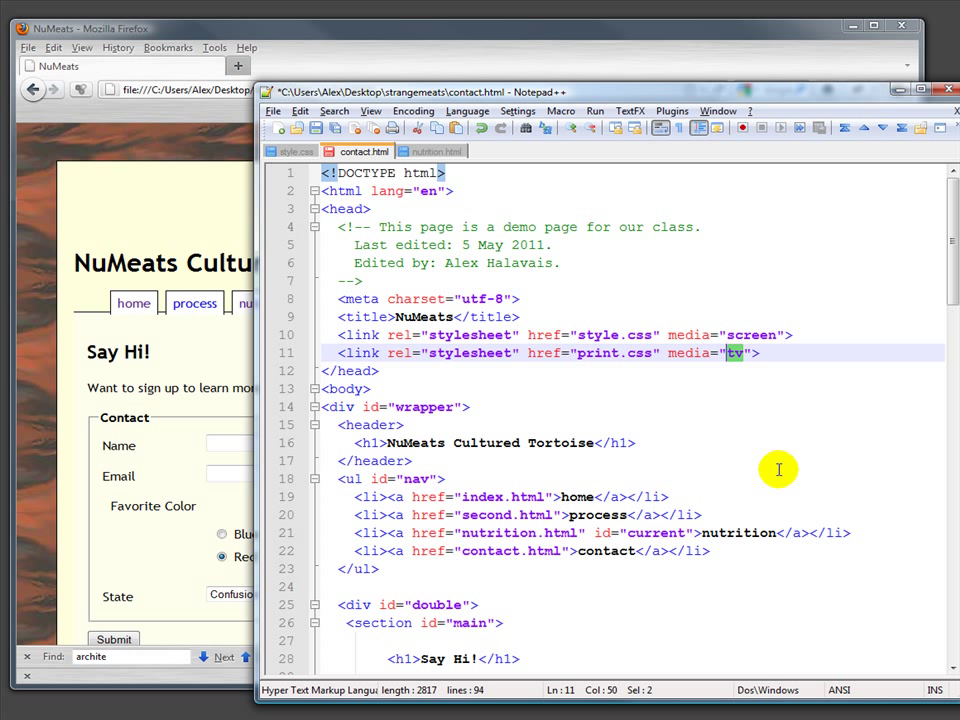
mouse_move(759, 407)
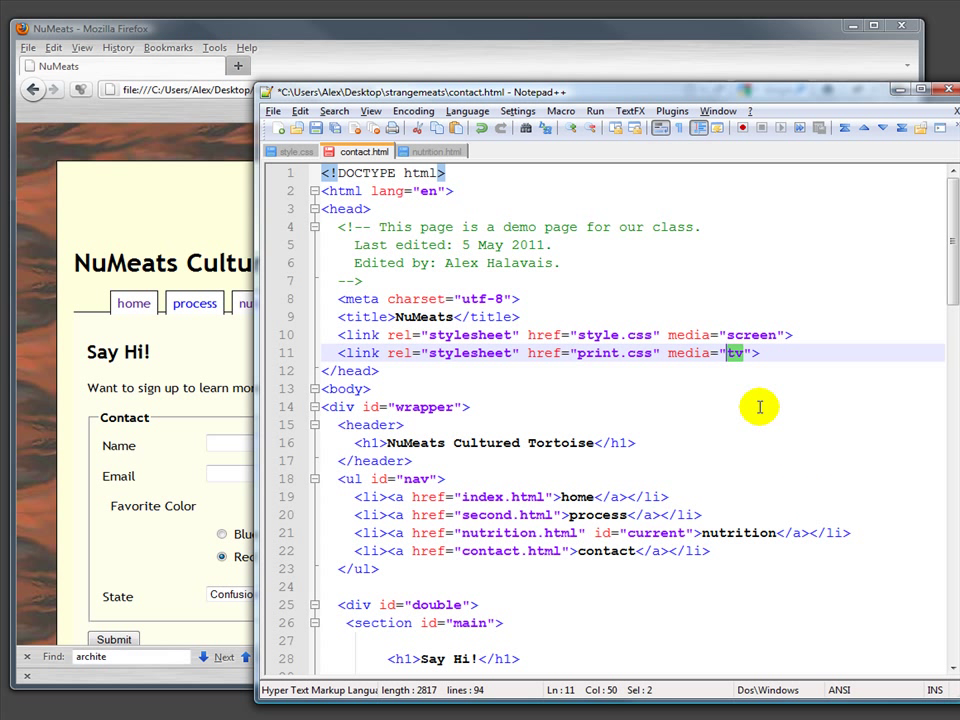
mouse_move(757, 378)
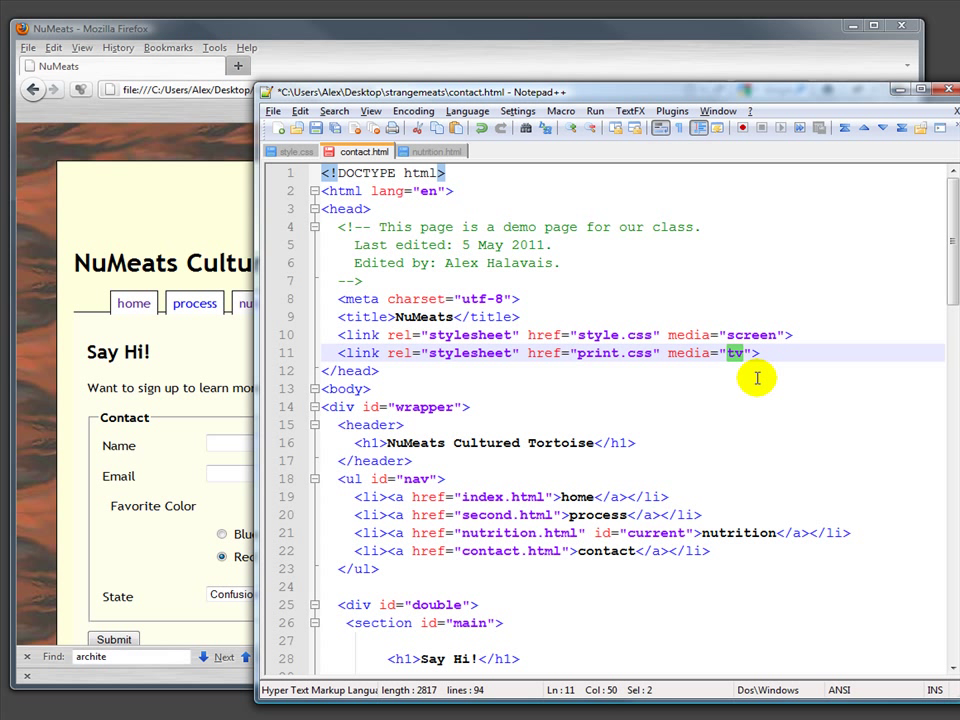
text(print)
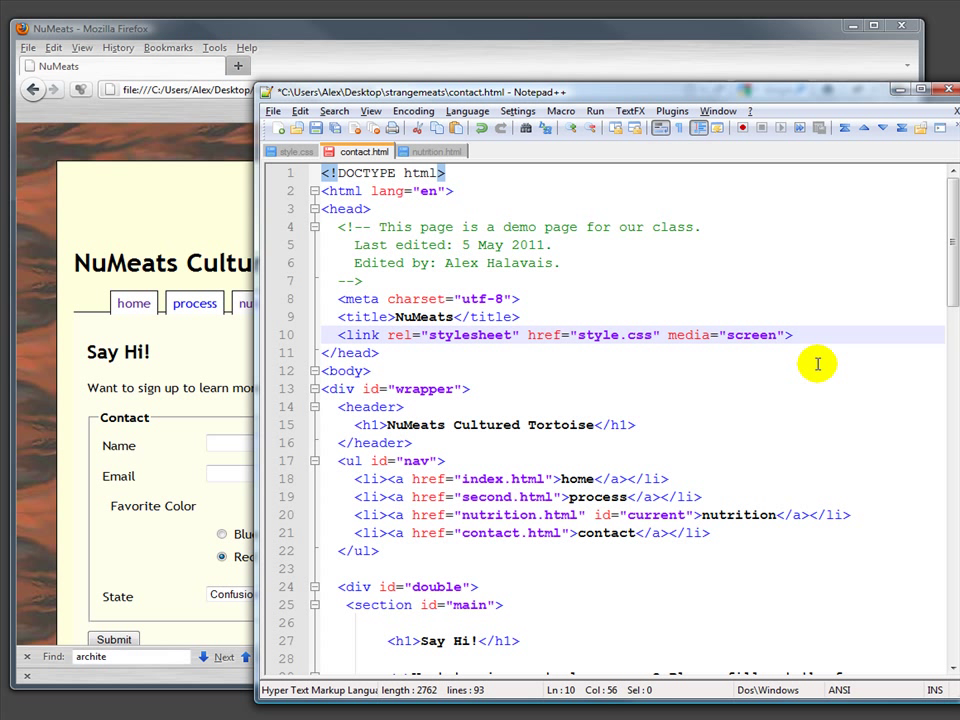
Set the style.css link's media to screen,print and switch to the style.css tab.
text(,pre)
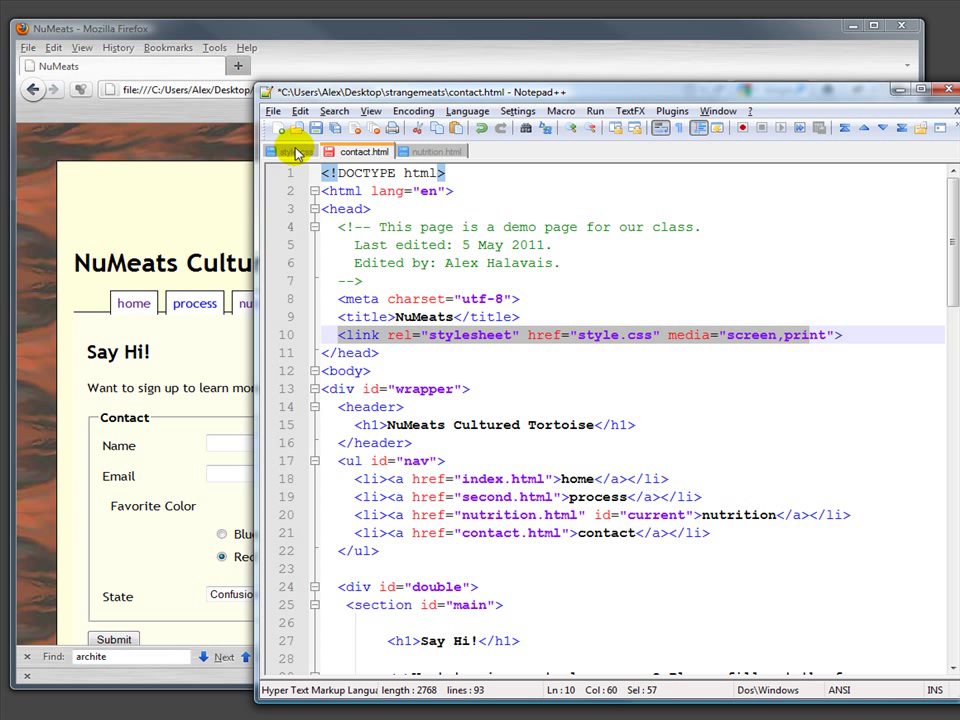
click(293, 151)
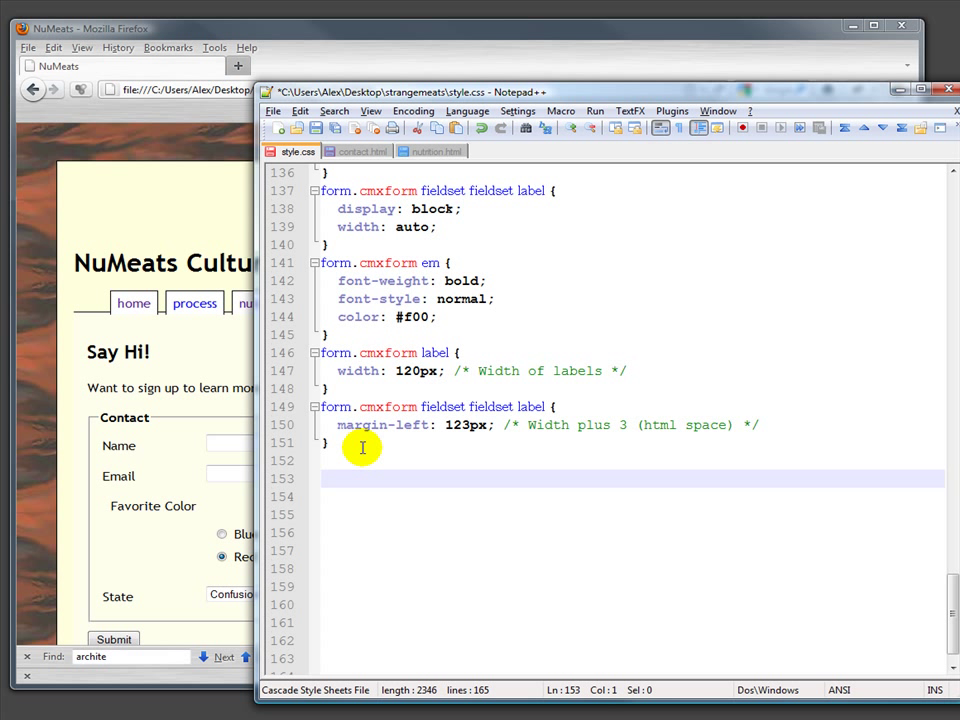
text(@media)
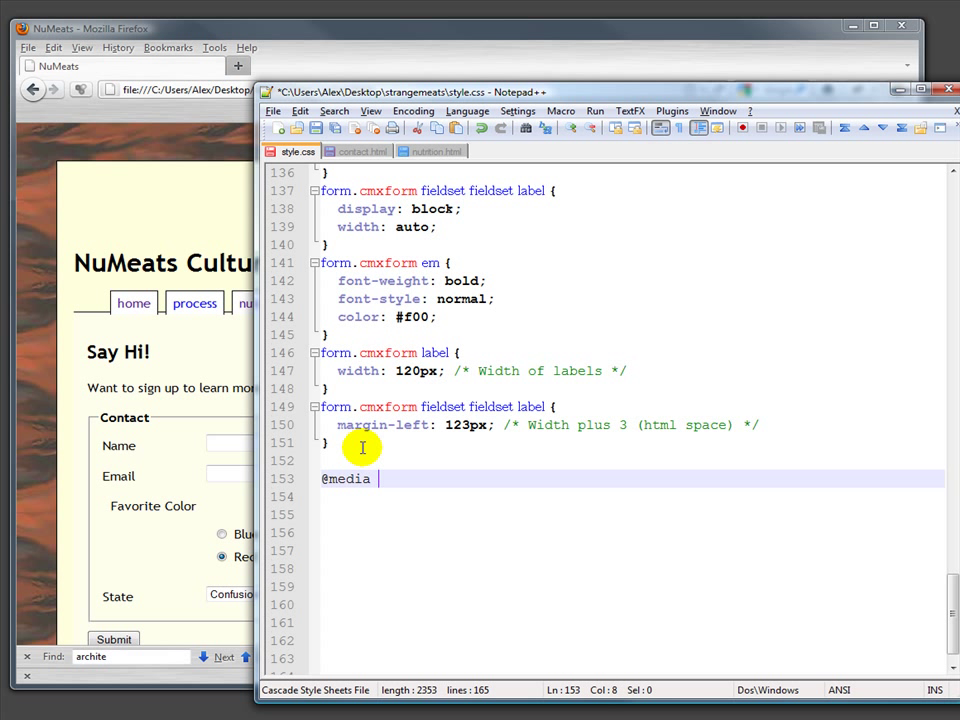
text(print {)
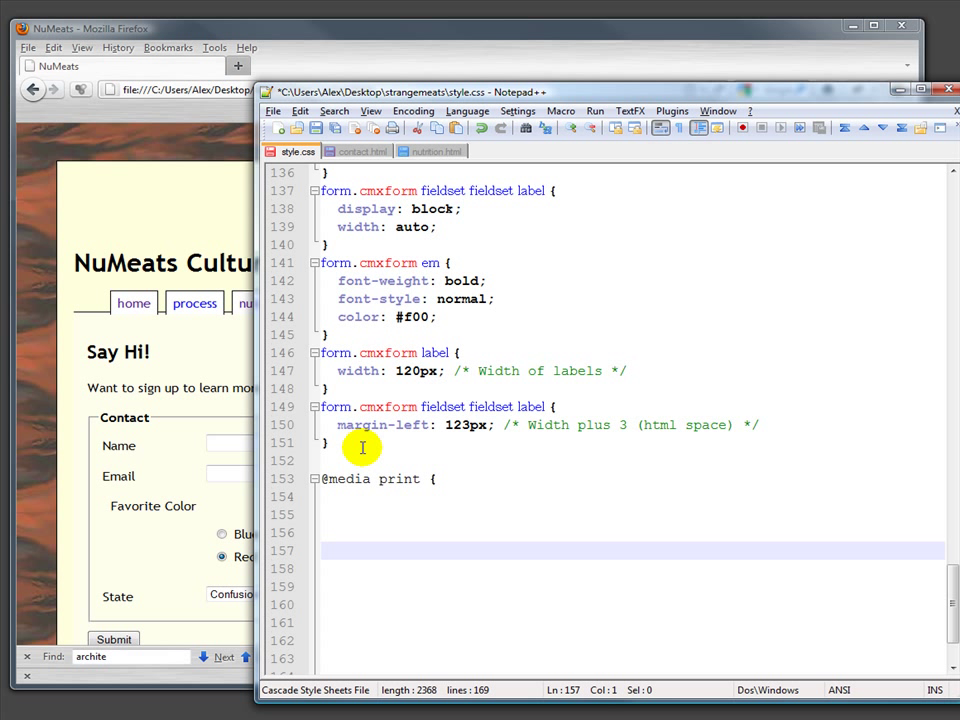
text(})
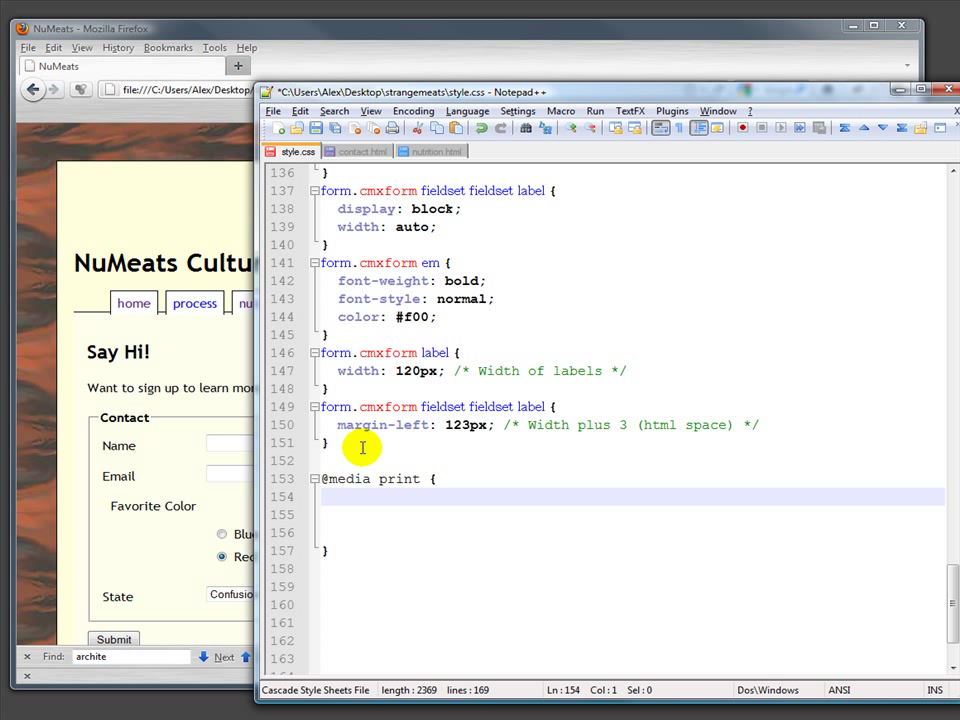
text(b)
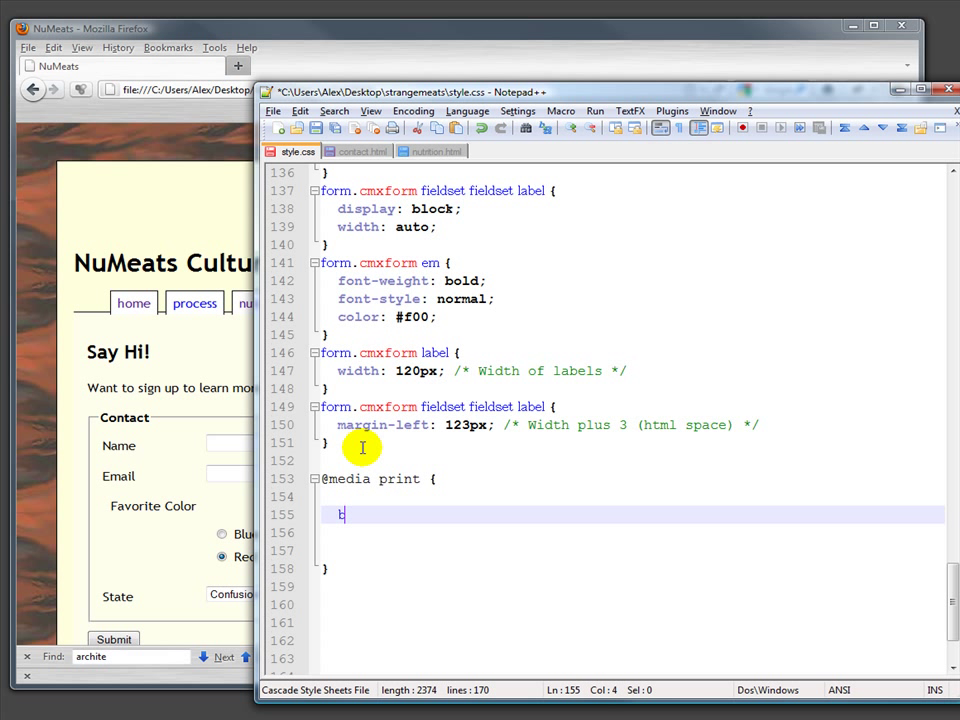
text(ody {)
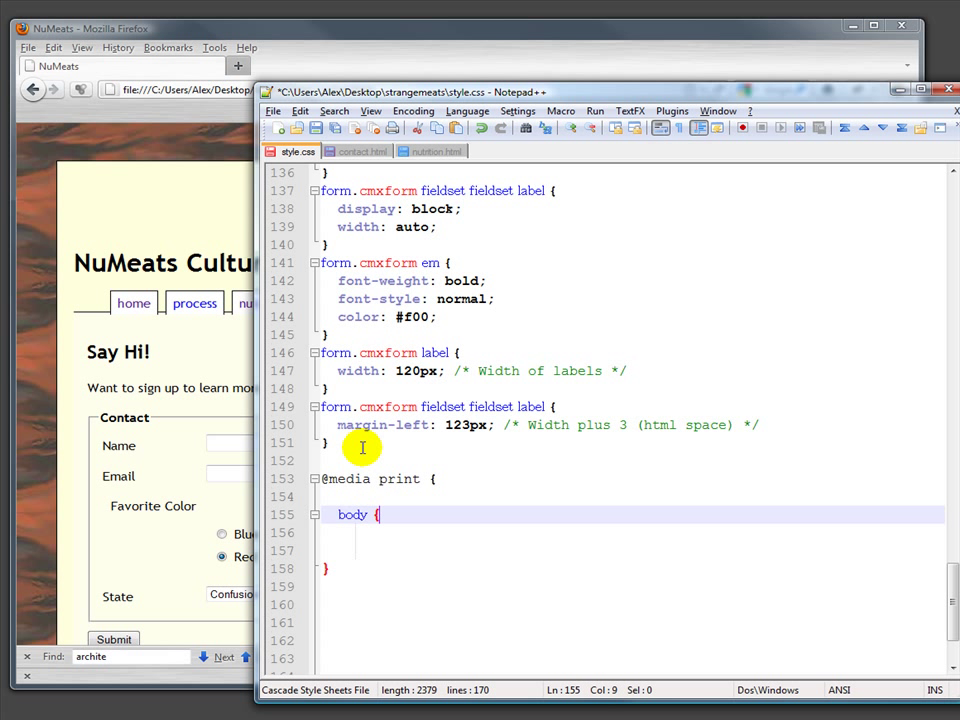
text(back)
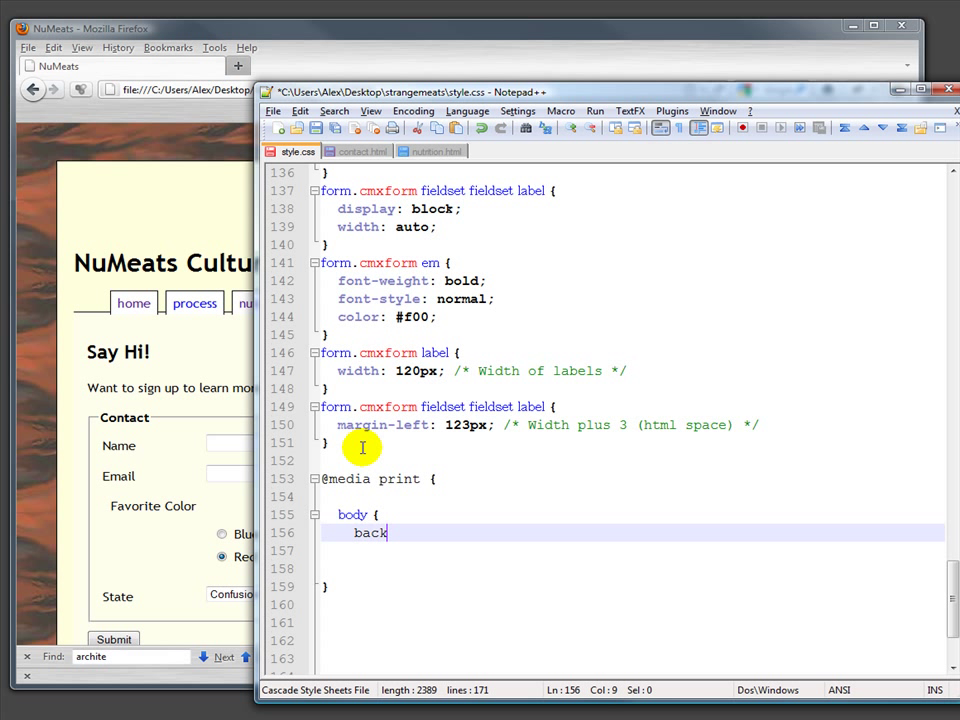
text(ground: whi)
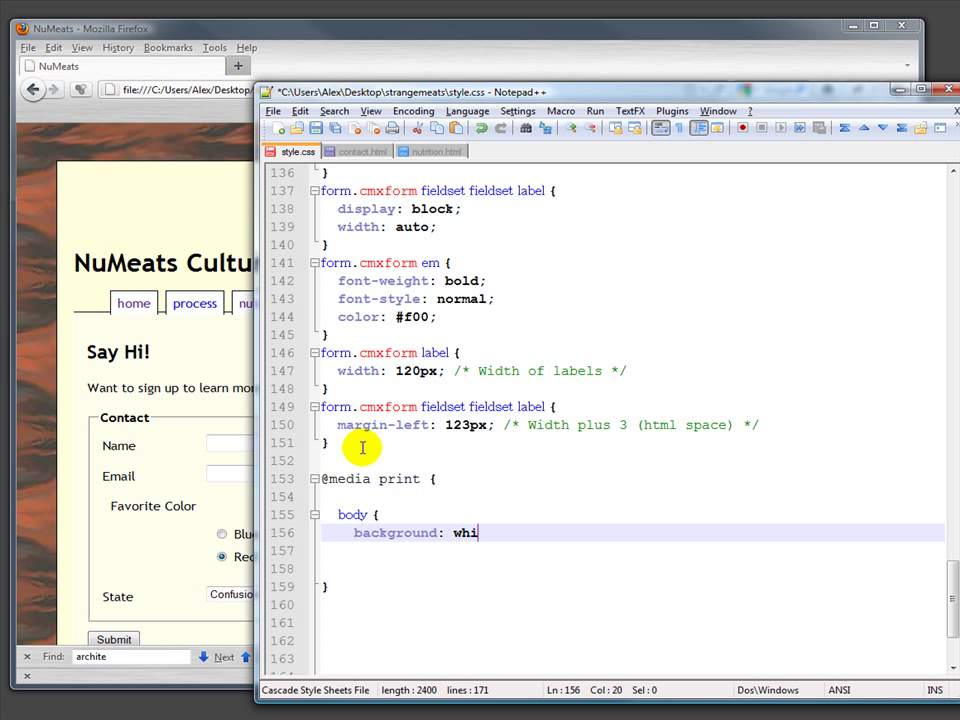
text(te;)
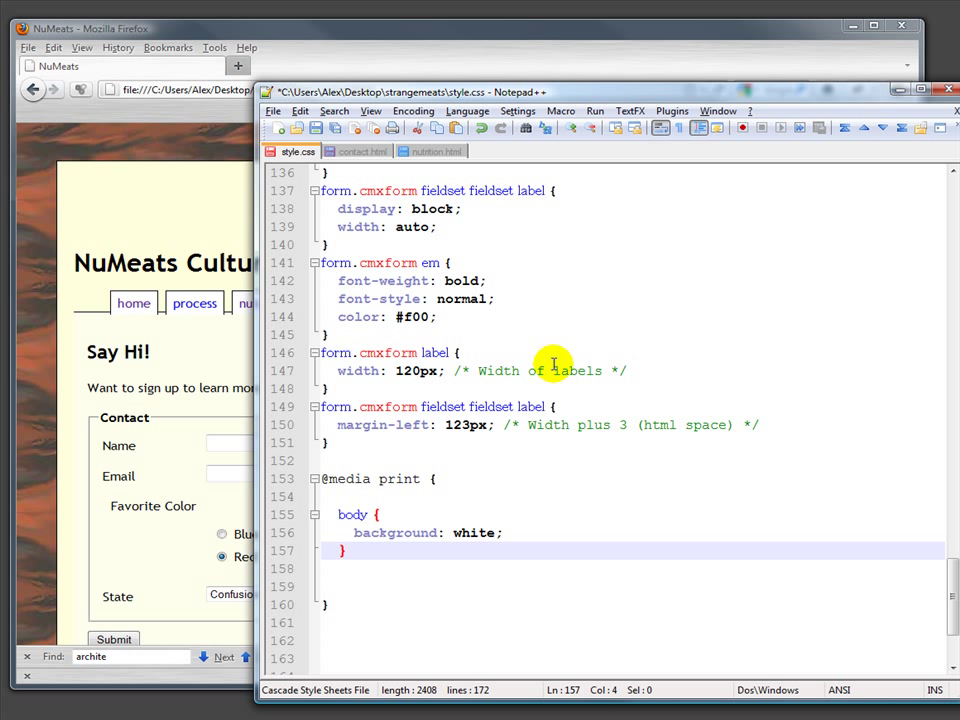
mouse_move(477, 428)
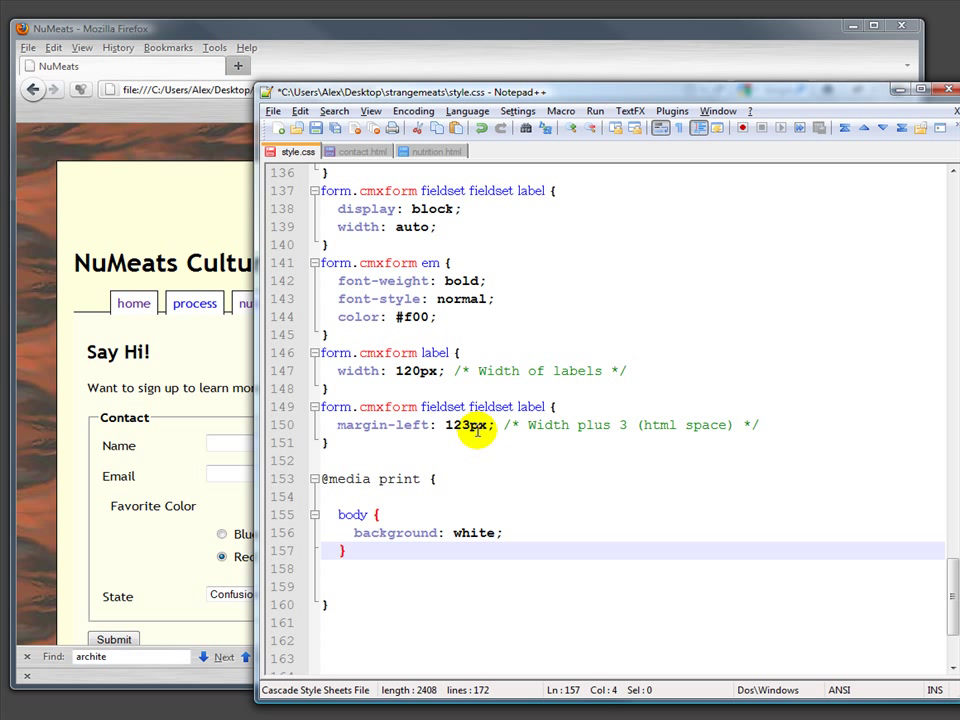
mouse_move(447, 572)
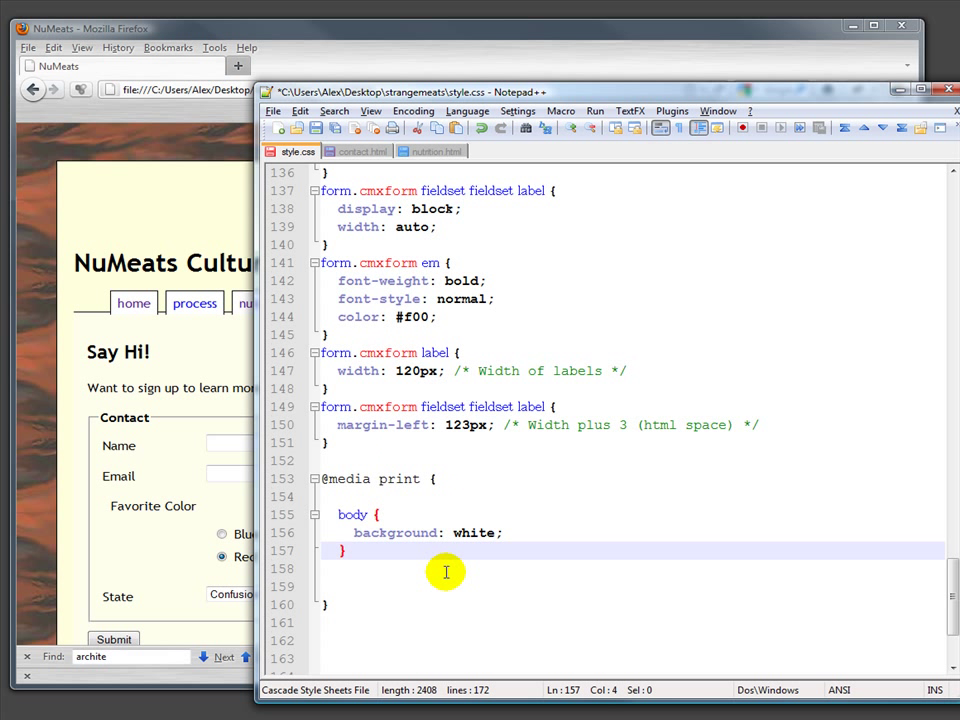
mouse_move(347, 495)
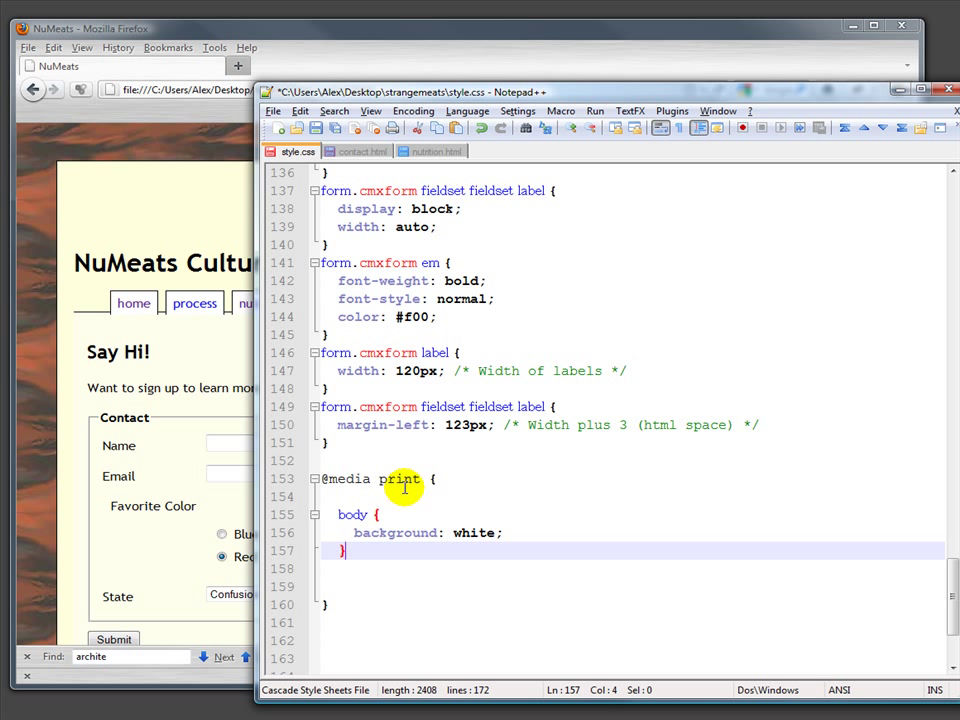
mouse_move(172, 356)
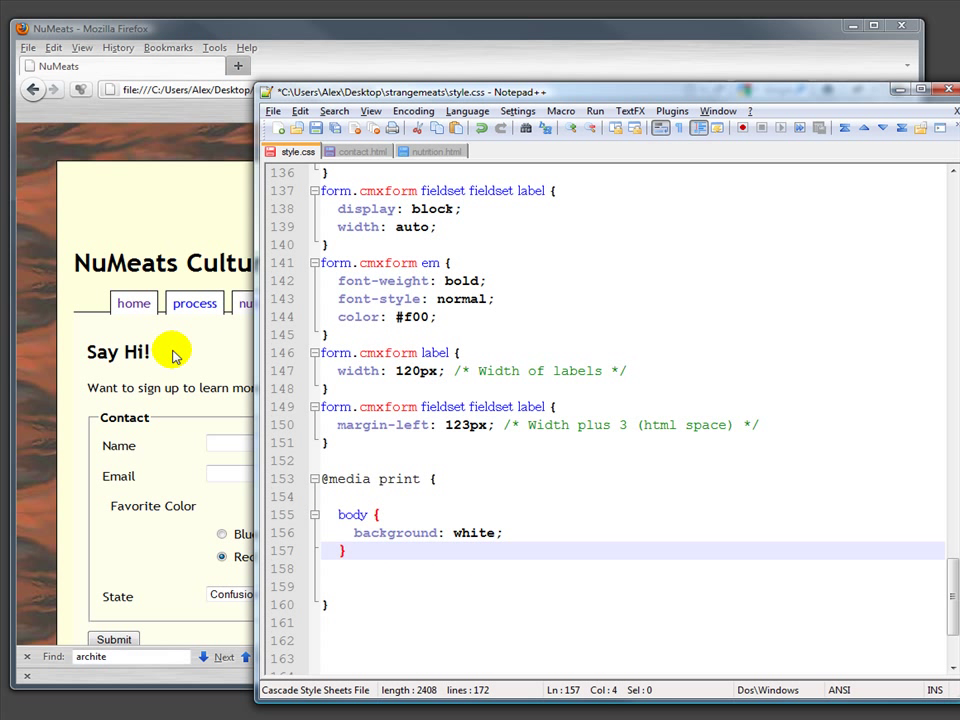
mouse_move(302, 543)
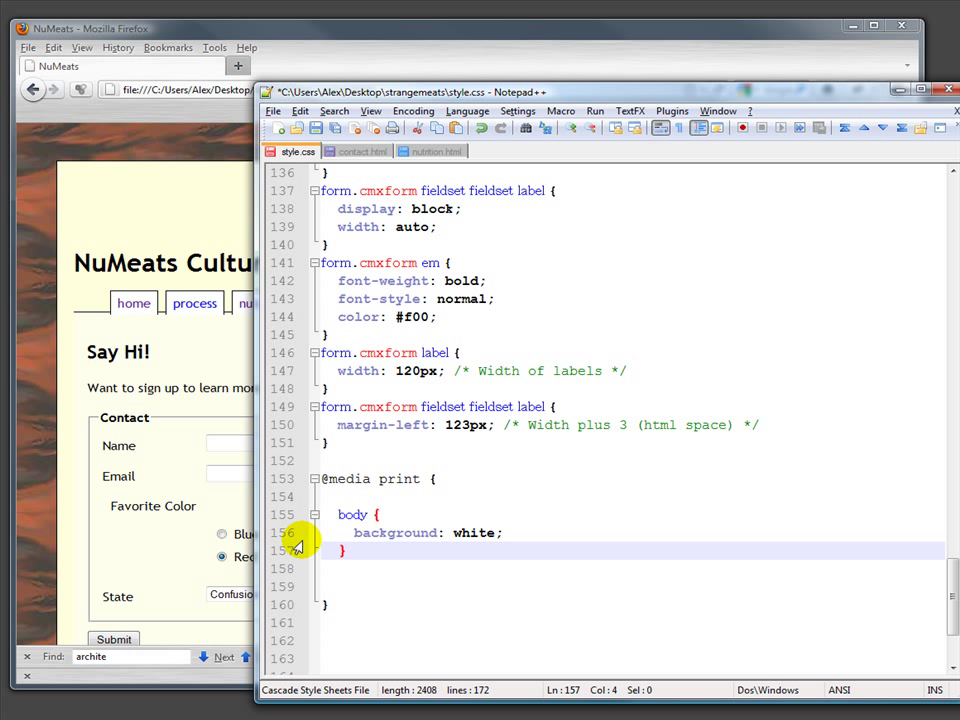
mouse_move(485, 550)
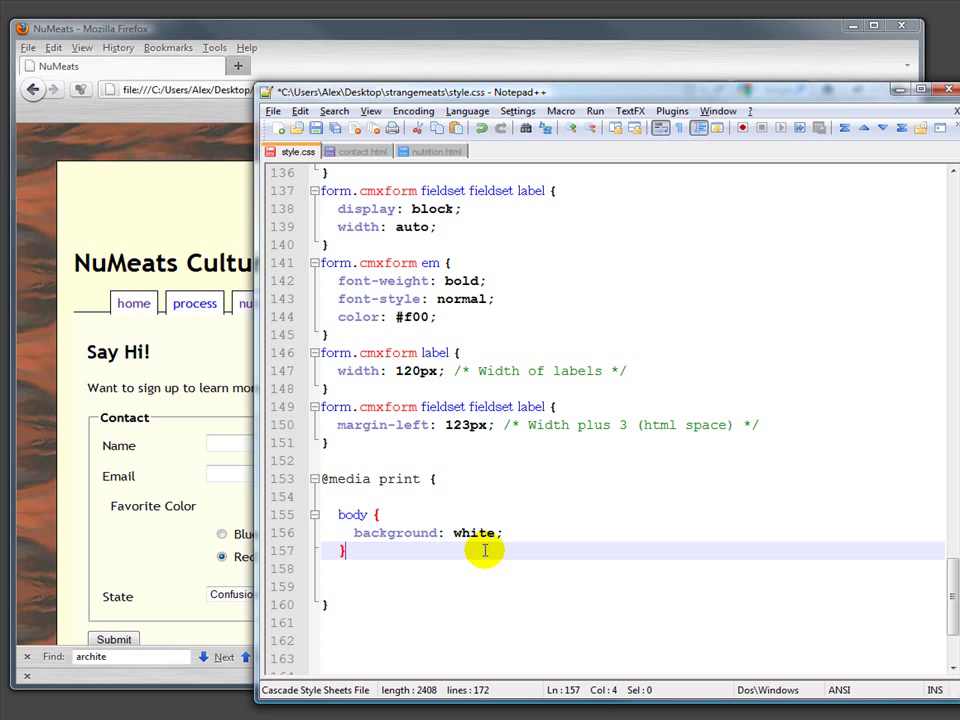
mouse_move(322, 579)
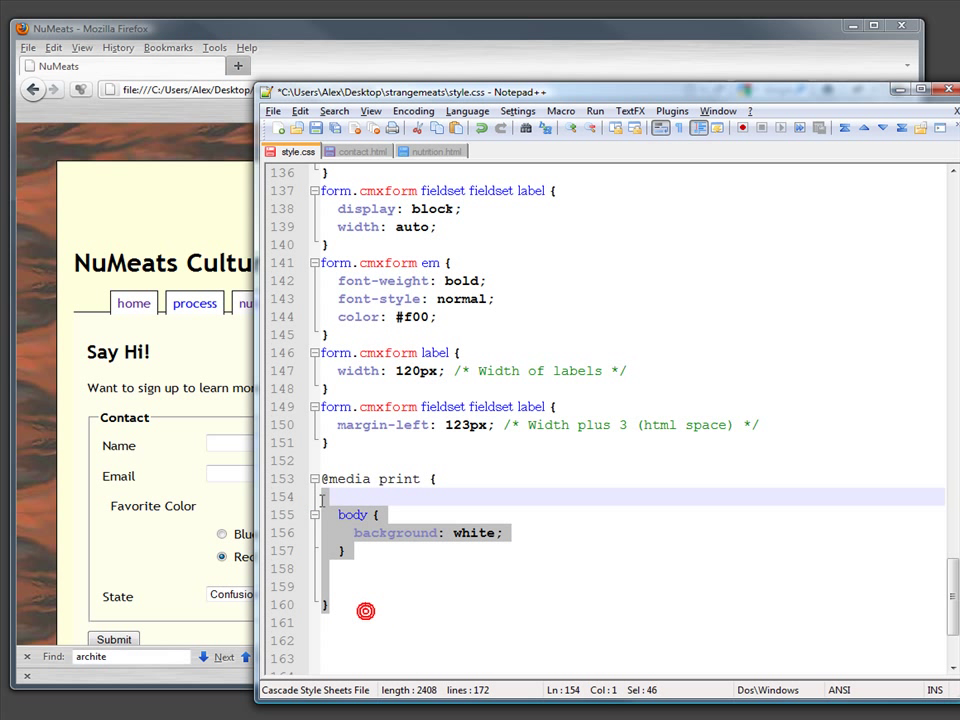
Click inside the print block to deselect its contents below the closed body rule.
click(426, 567)
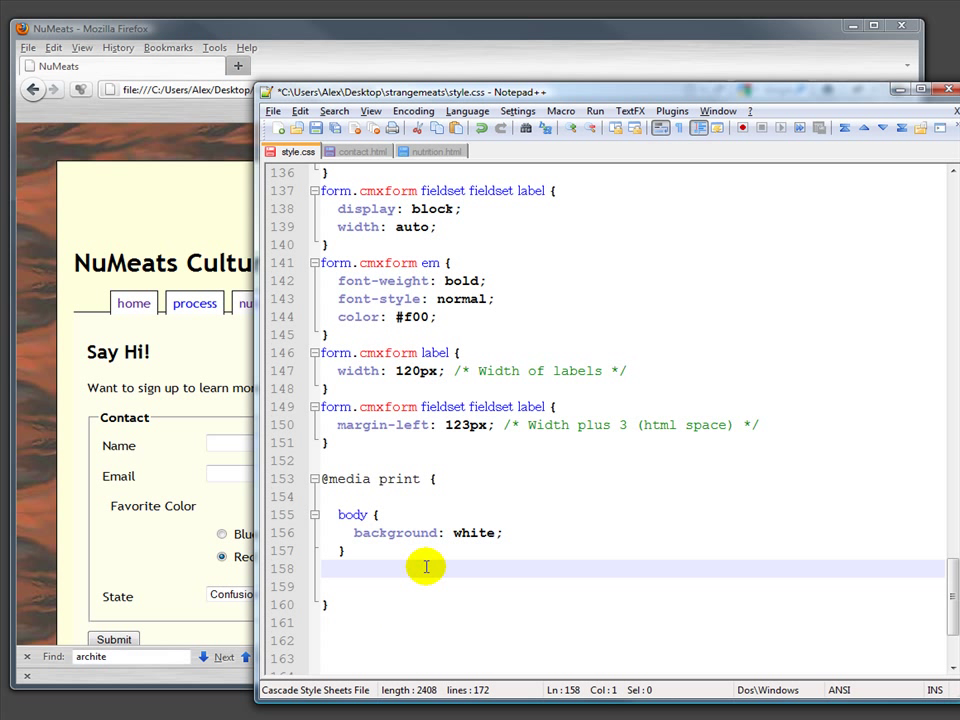
mouse_move(431, 570)
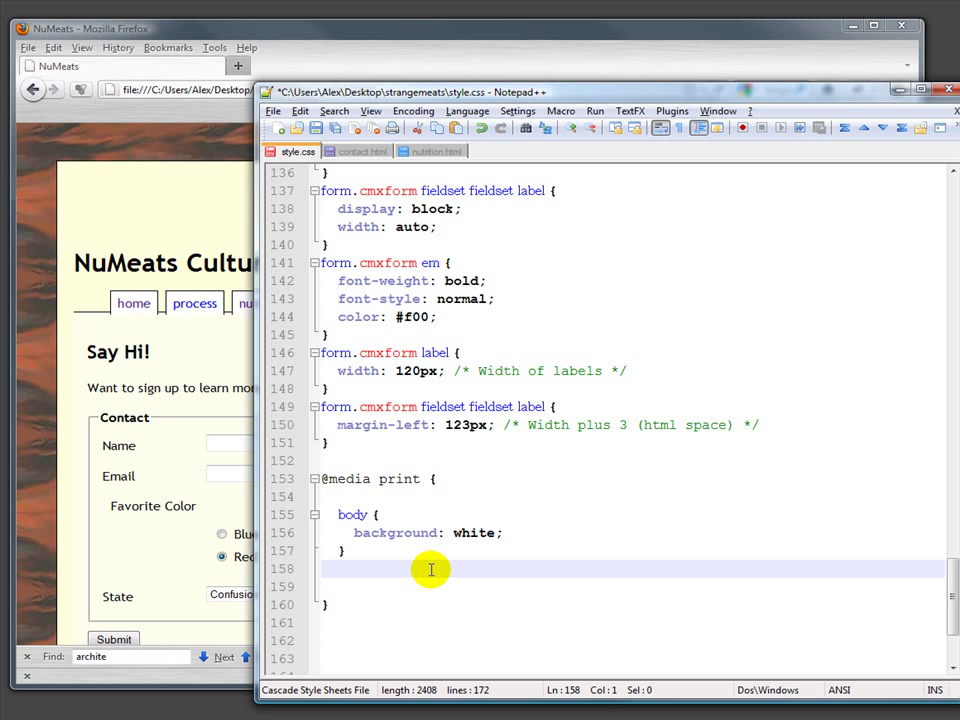
mouse_move(417, 583)
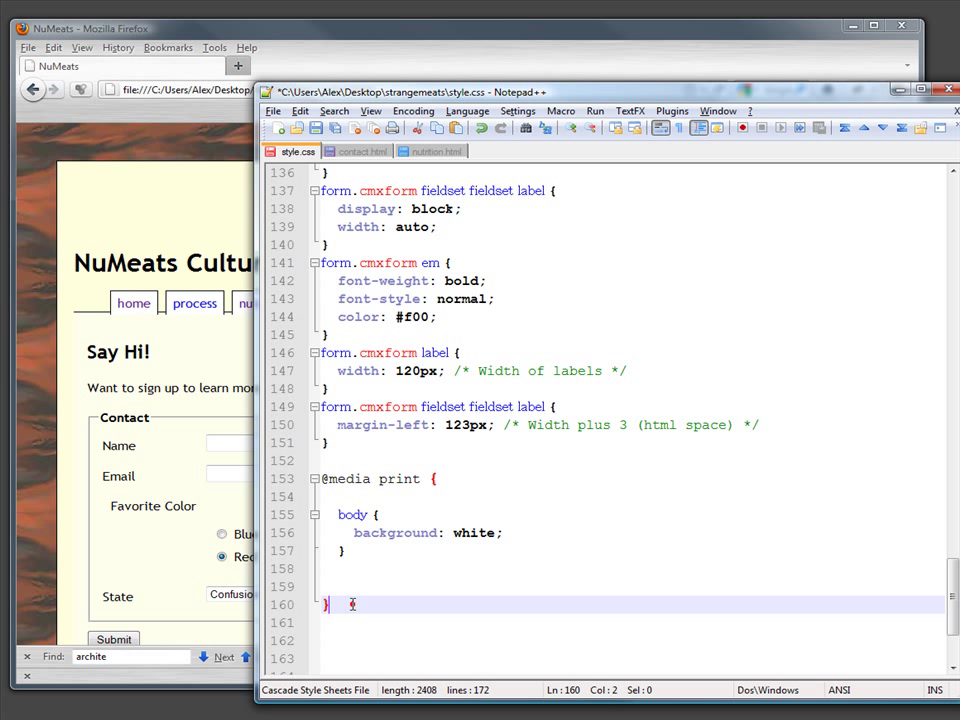
text(@m)
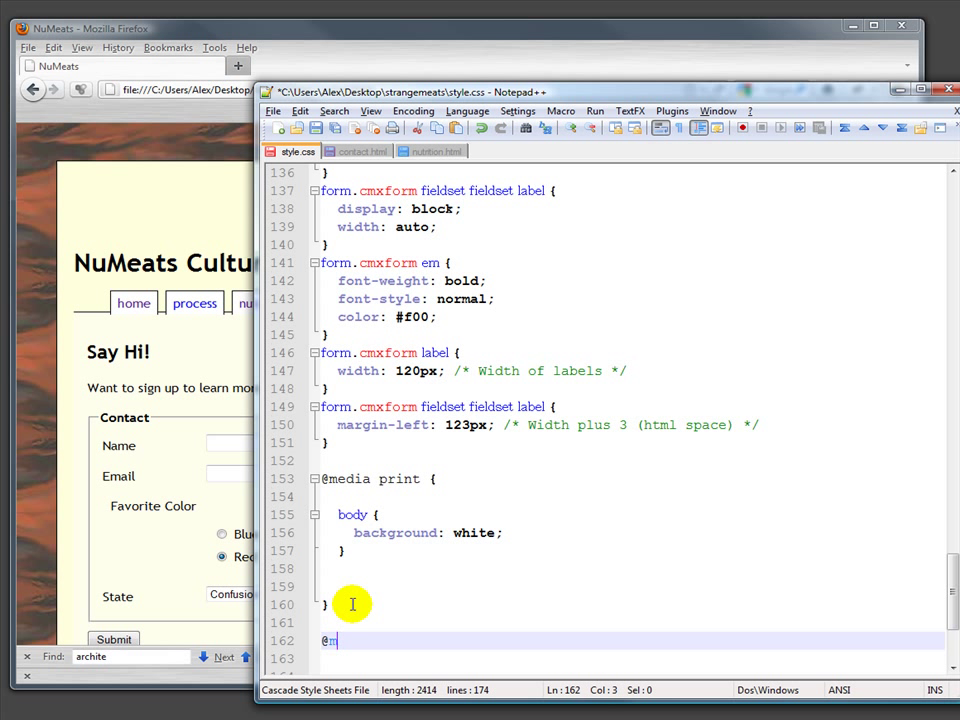
text(edia held)
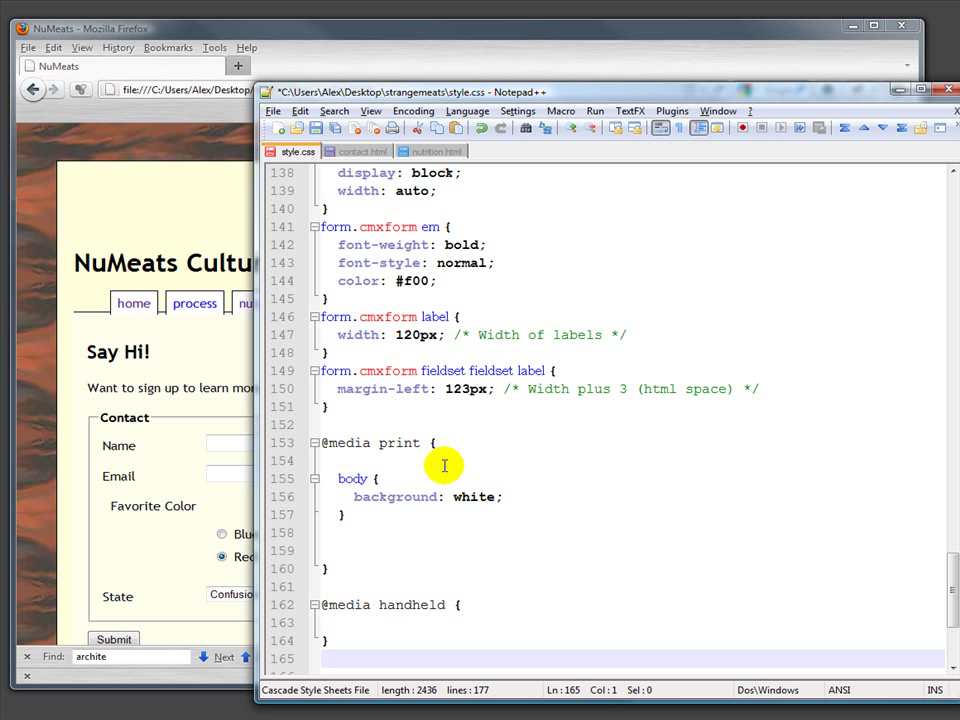
mouse_move(487, 487)
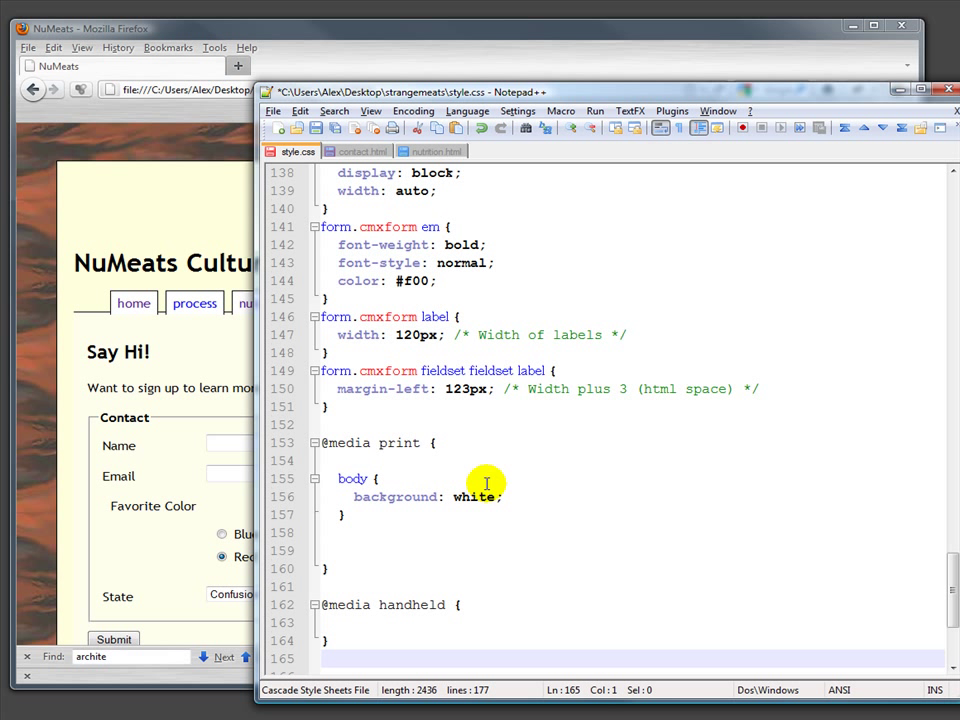
mouse_move(476, 466)
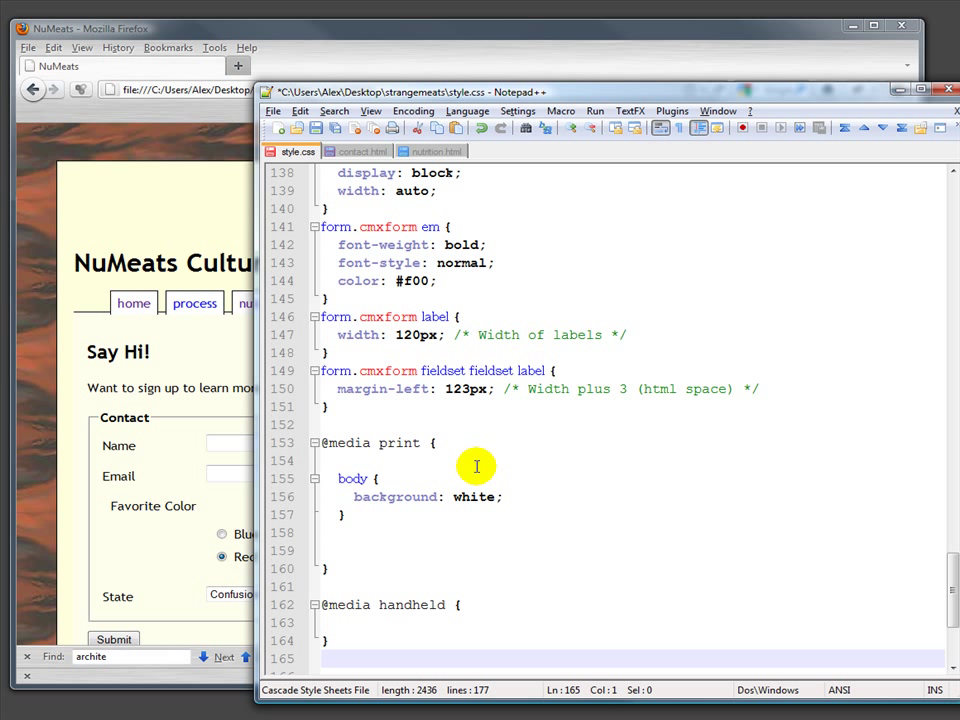
mouse_move(447, 534)
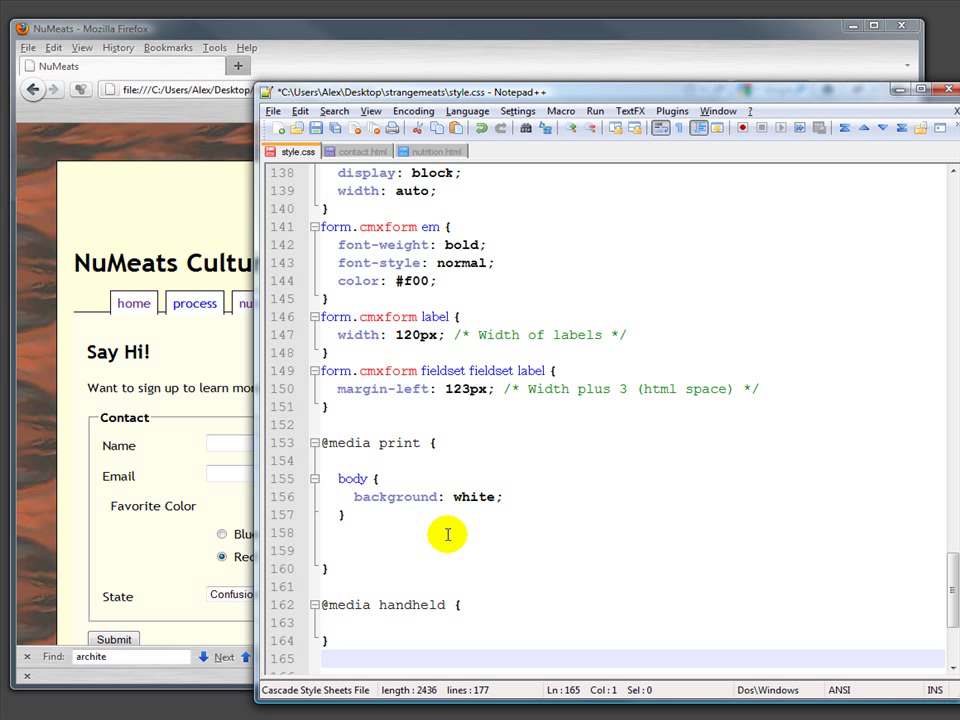
mouse_move(456, 547)
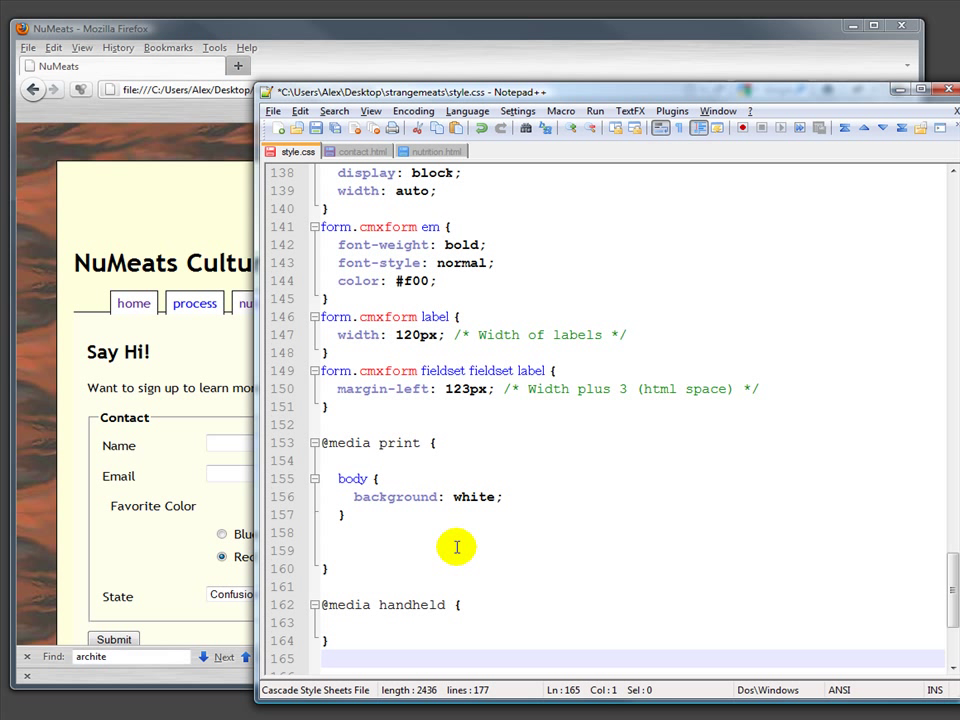
mouse_move(586, 444)
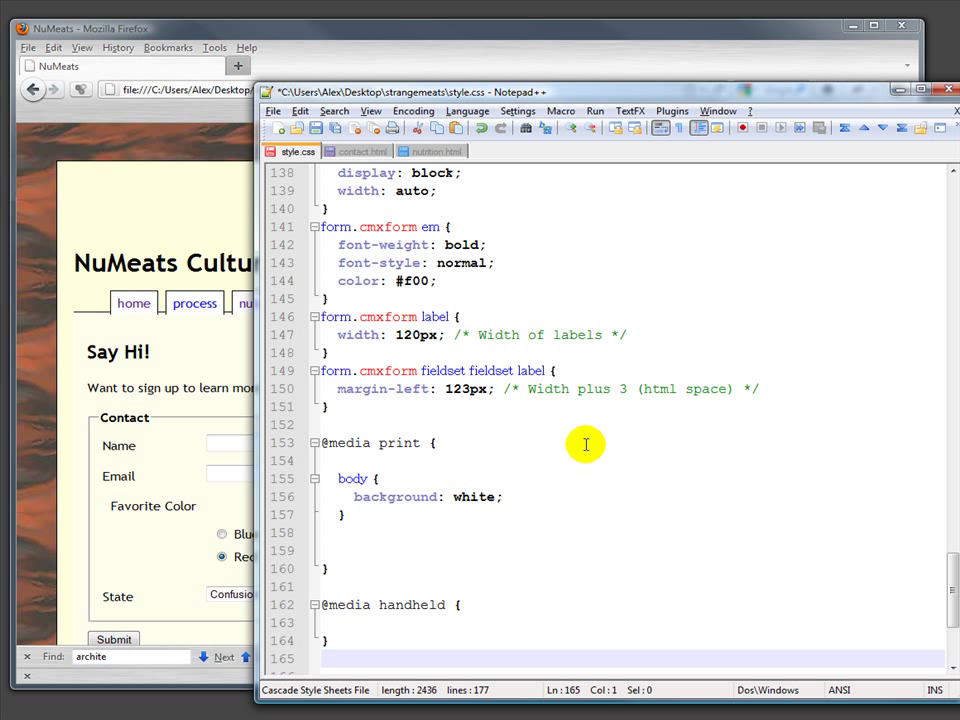
mouse_move(570, 512)
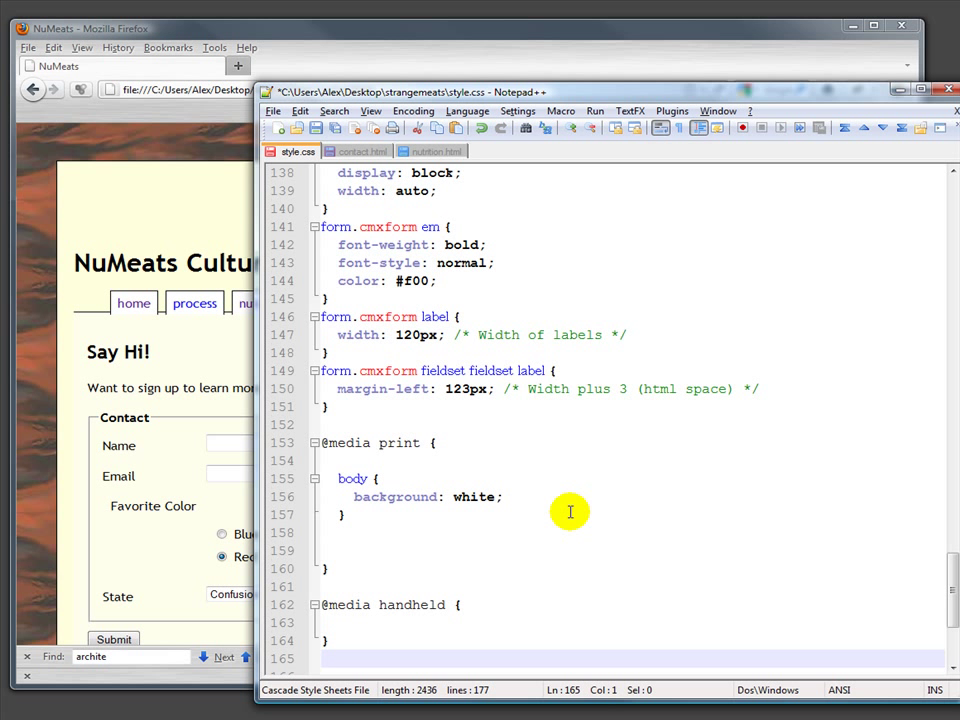